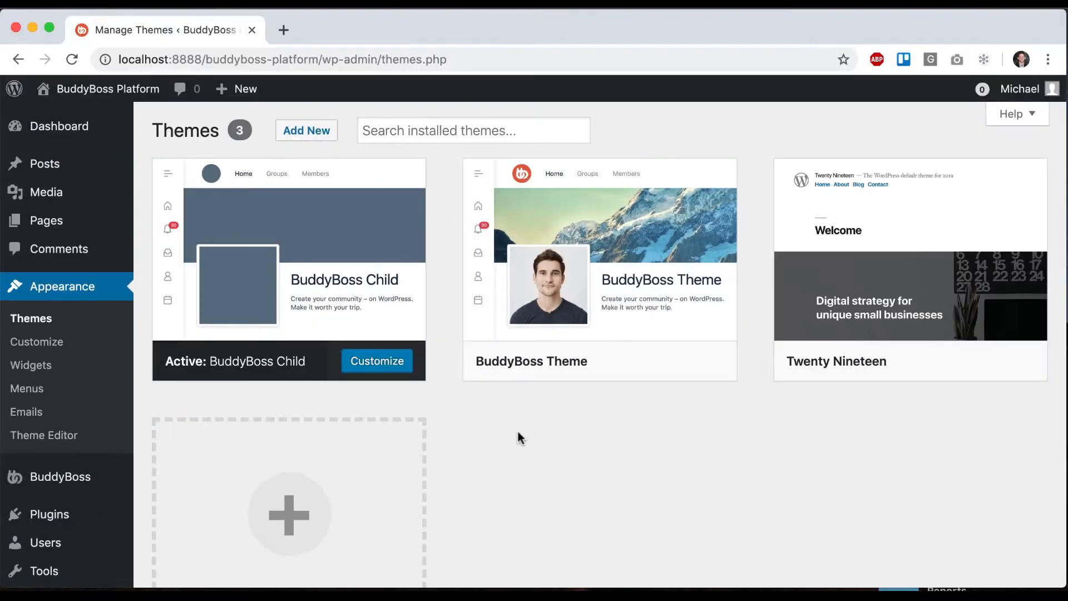
mouse_move(600, 266)
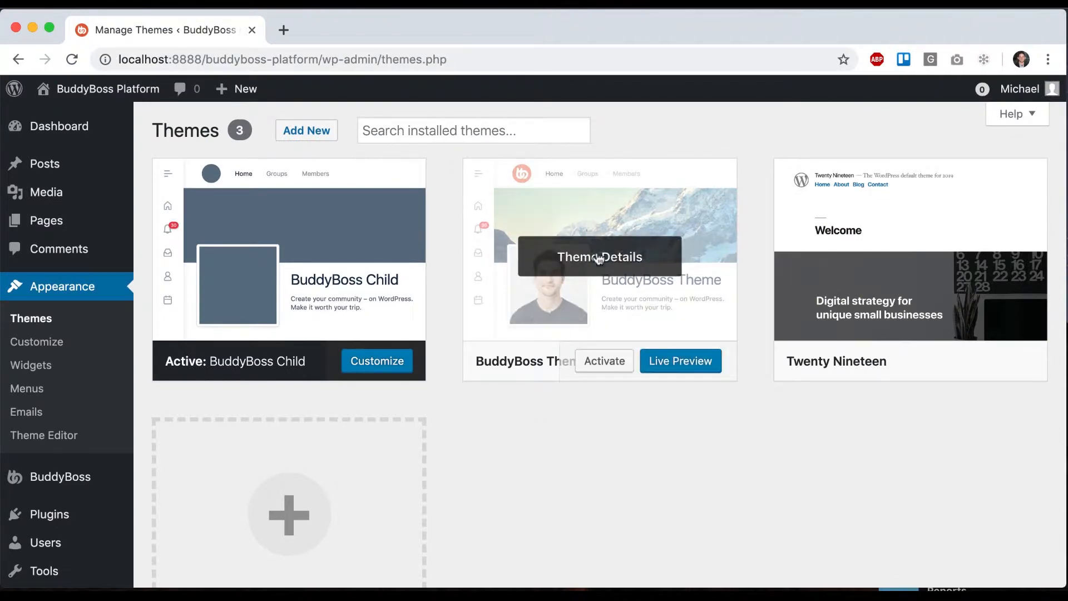
mouse_move(442, 228)
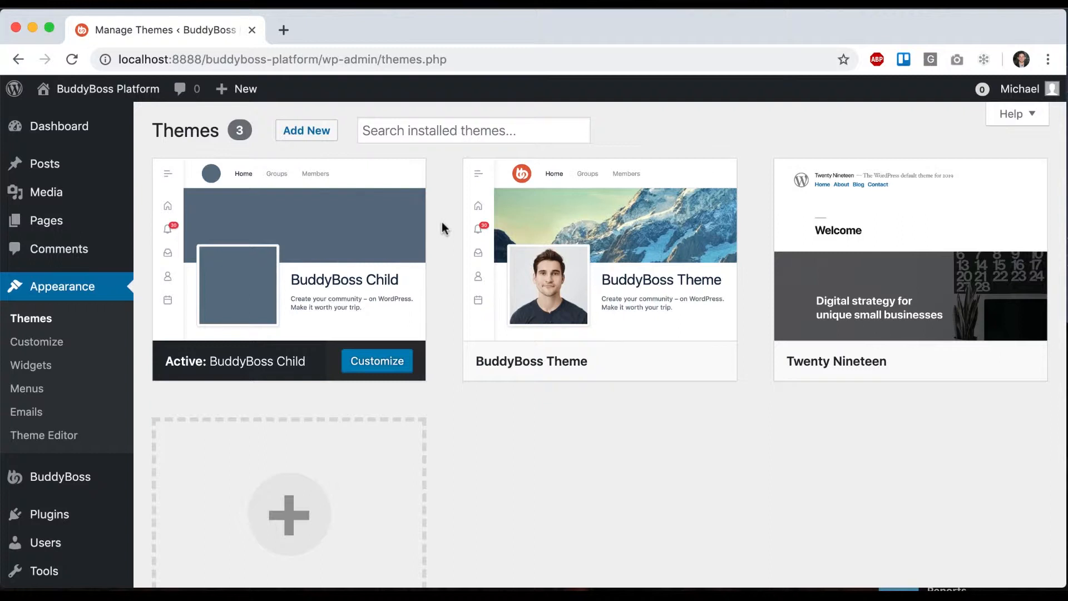
mouse_move(288, 273)
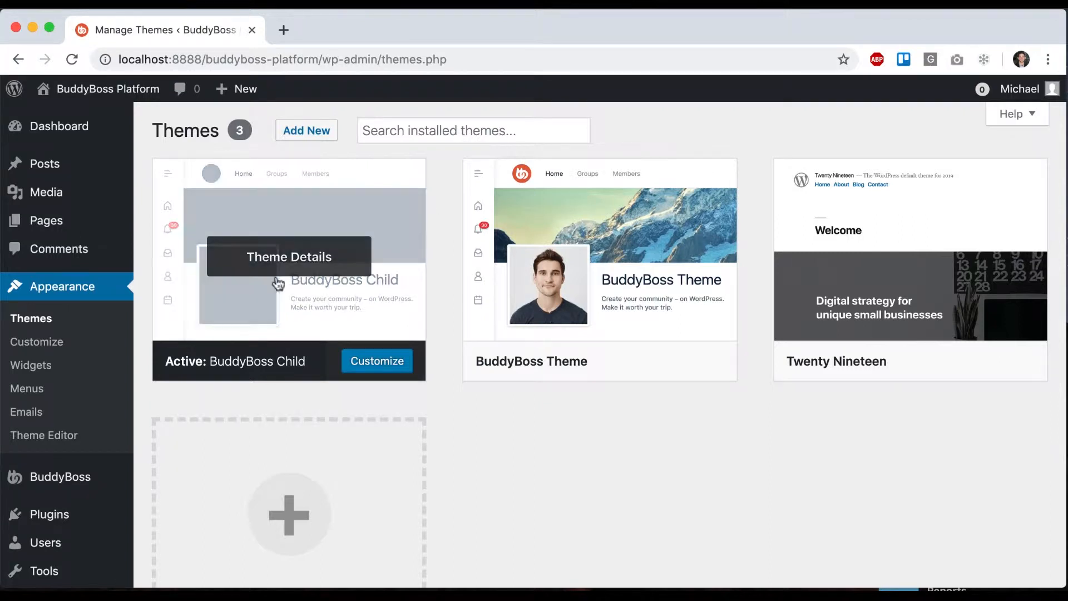
mouse_move(339, 218)
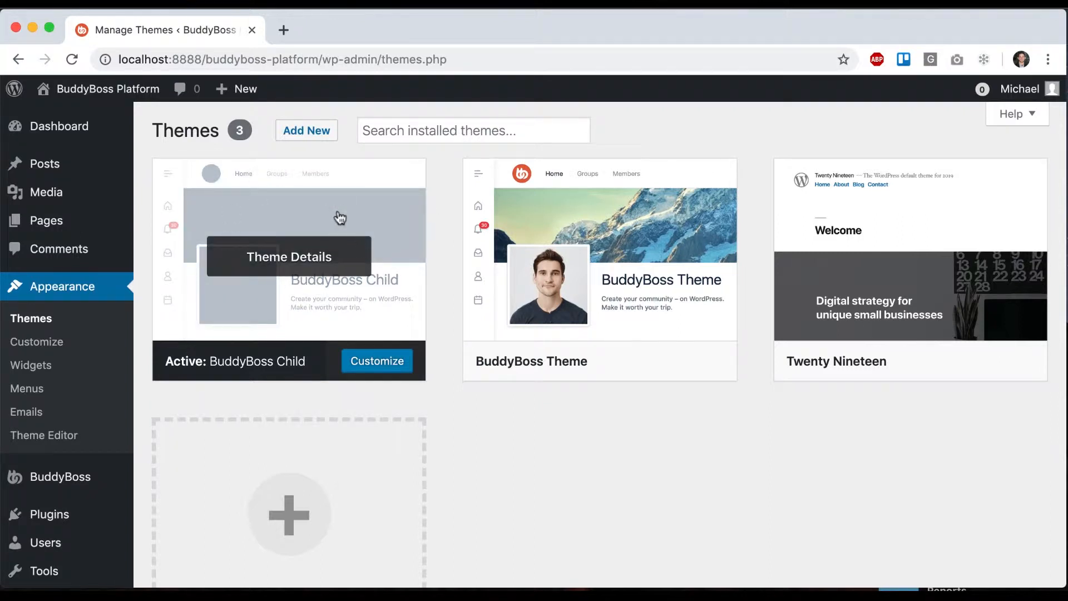
mouse_move(538, 274)
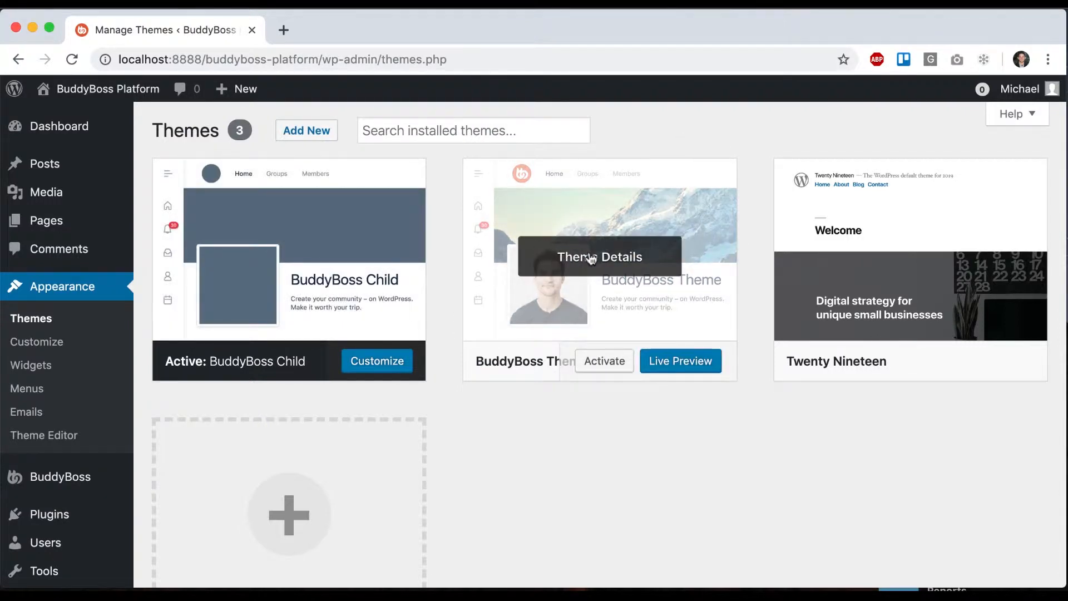
mouse_move(758, 249)
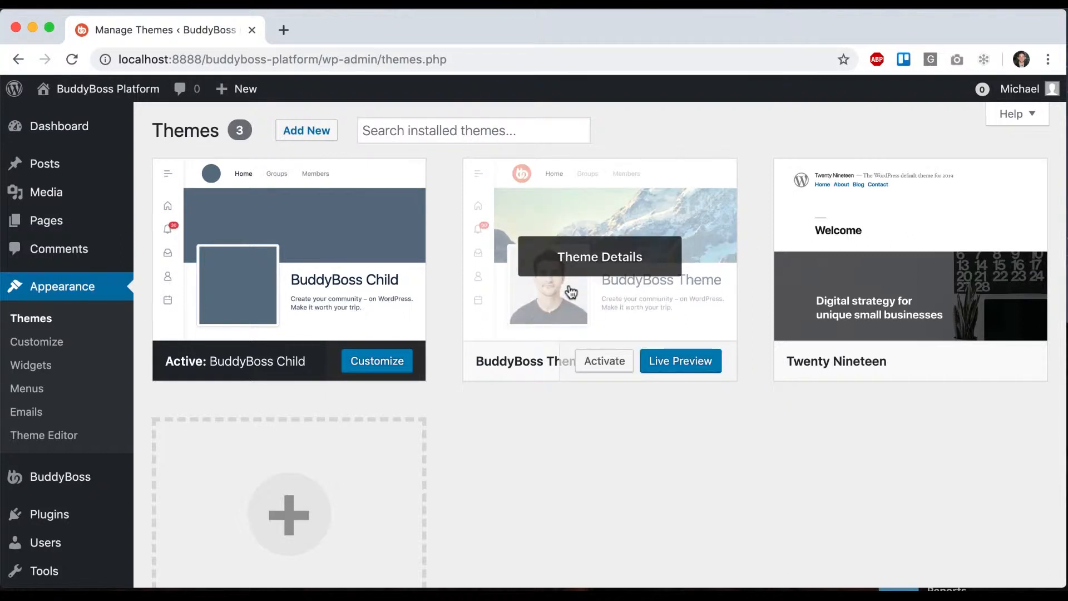
mouse_move(607, 150)
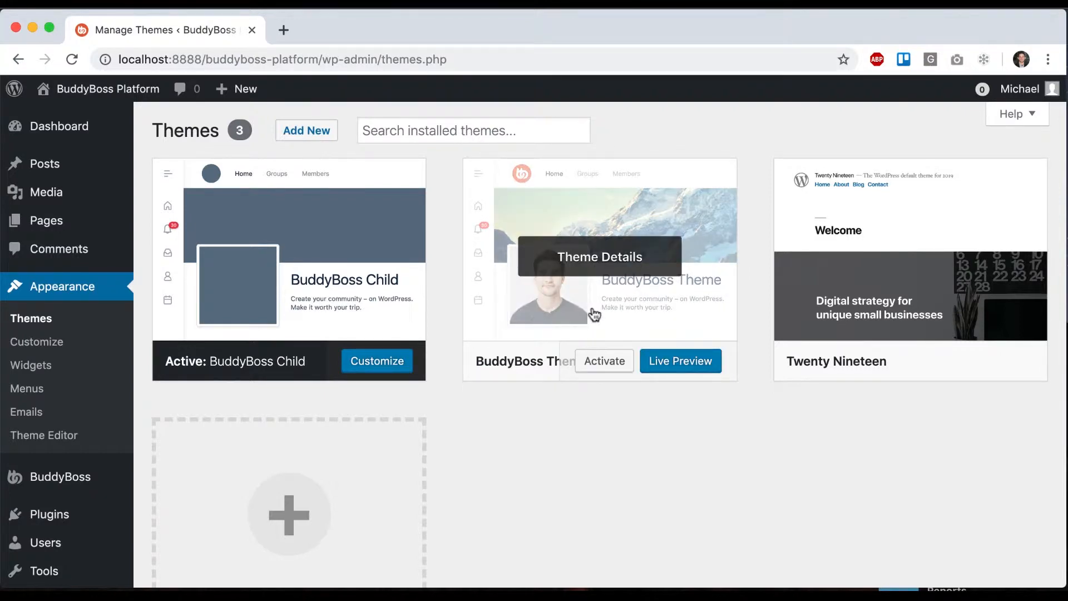
mouse_move(586, 308)
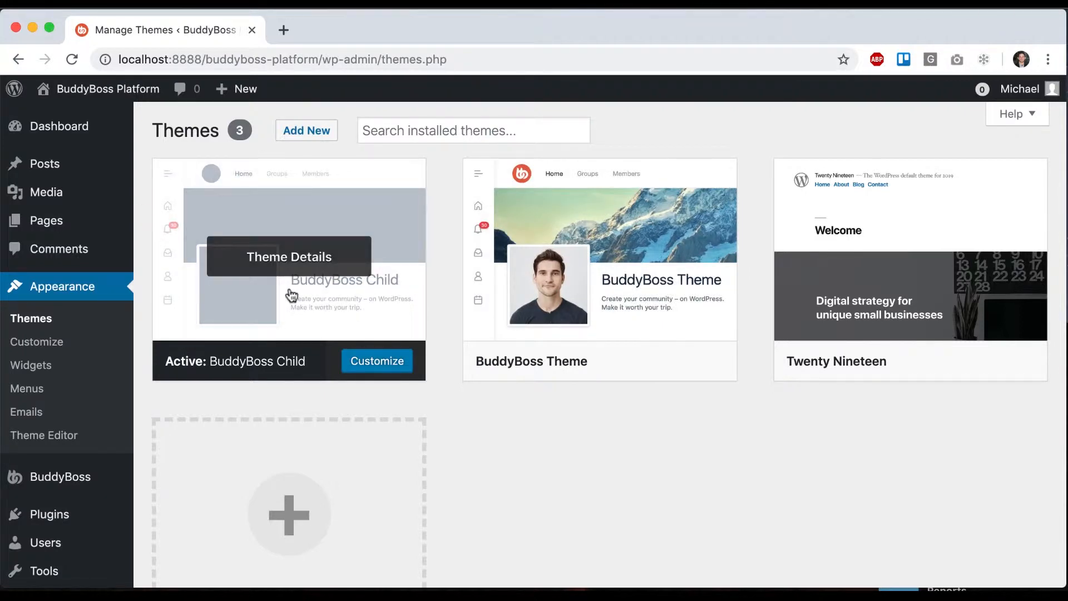
mouse_move(390, 255)
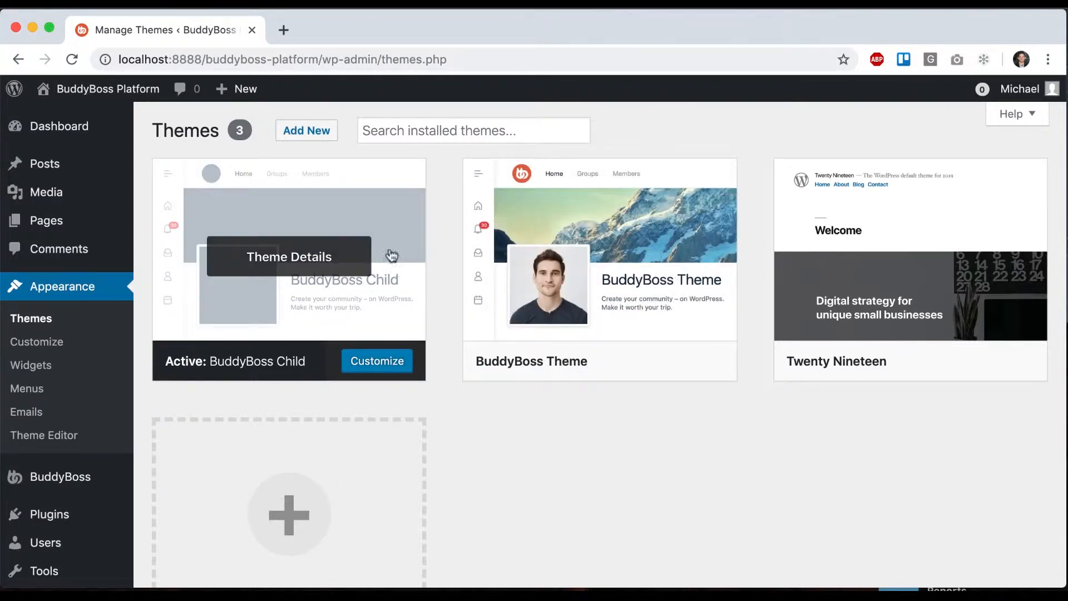
mouse_move(605, 200)
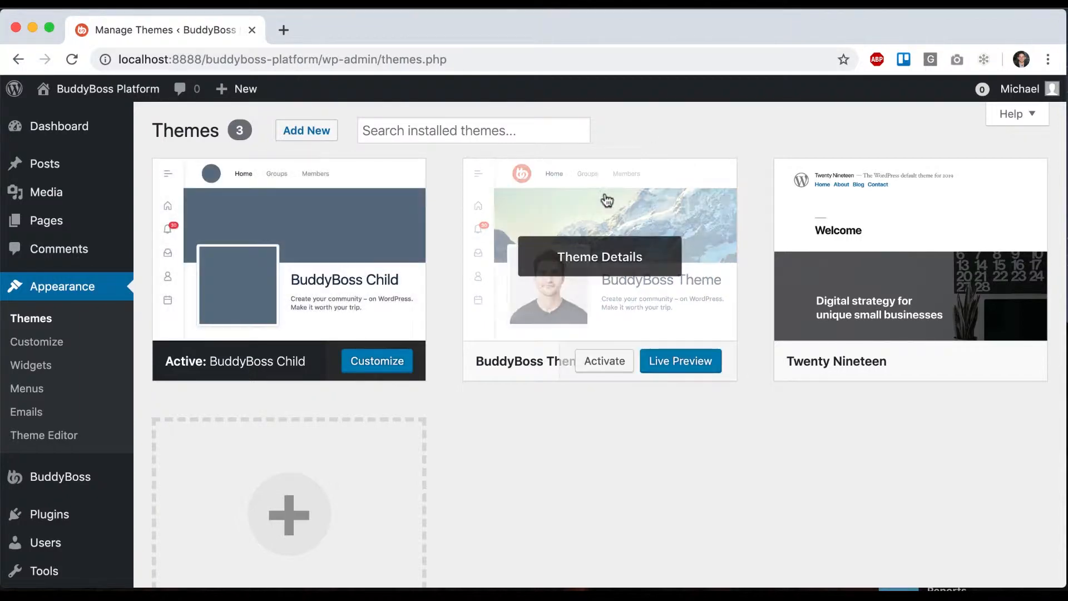
mouse_move(397, 230)
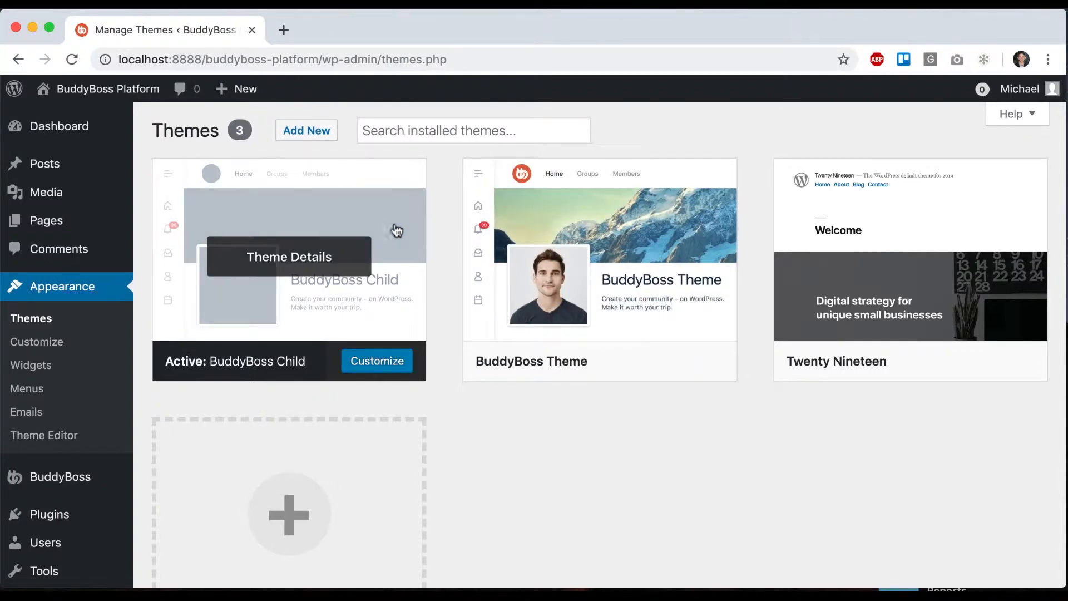
mouse_move(451, 226)
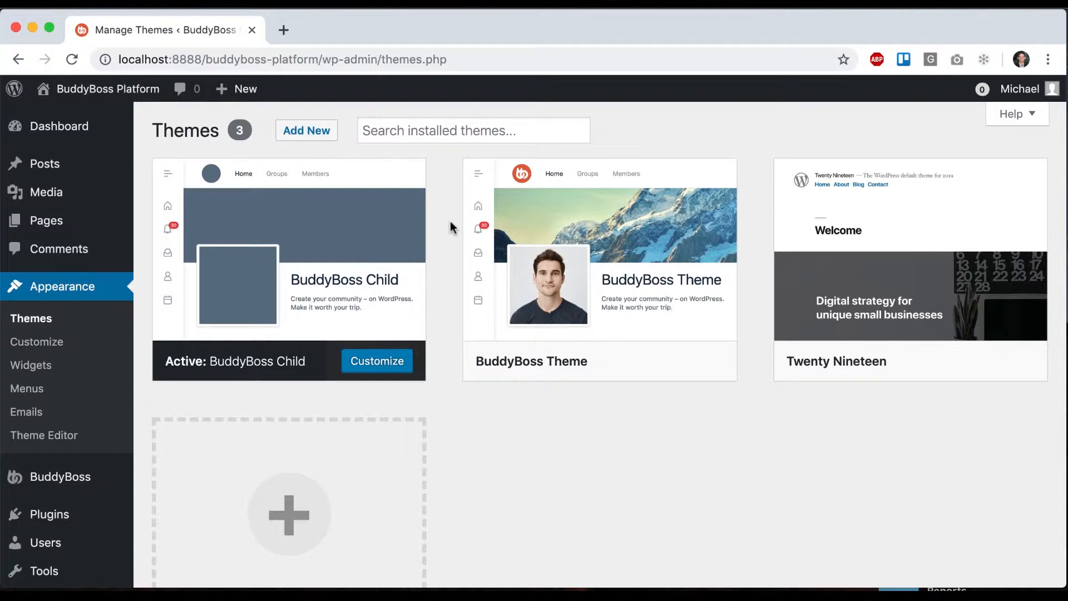
mouse_move(443, 231)
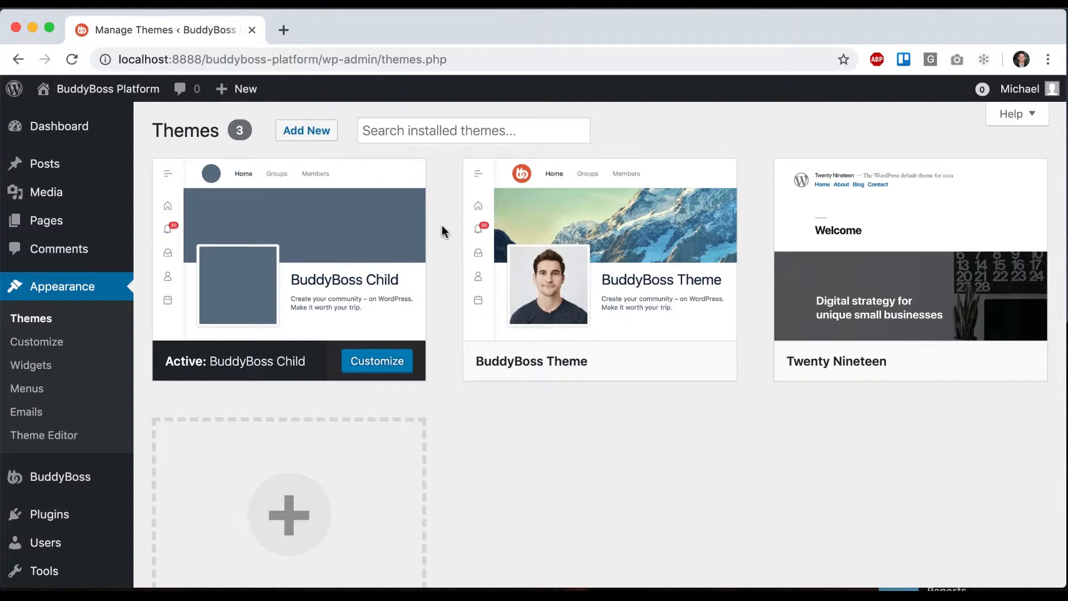
mouse_move(414, 378)
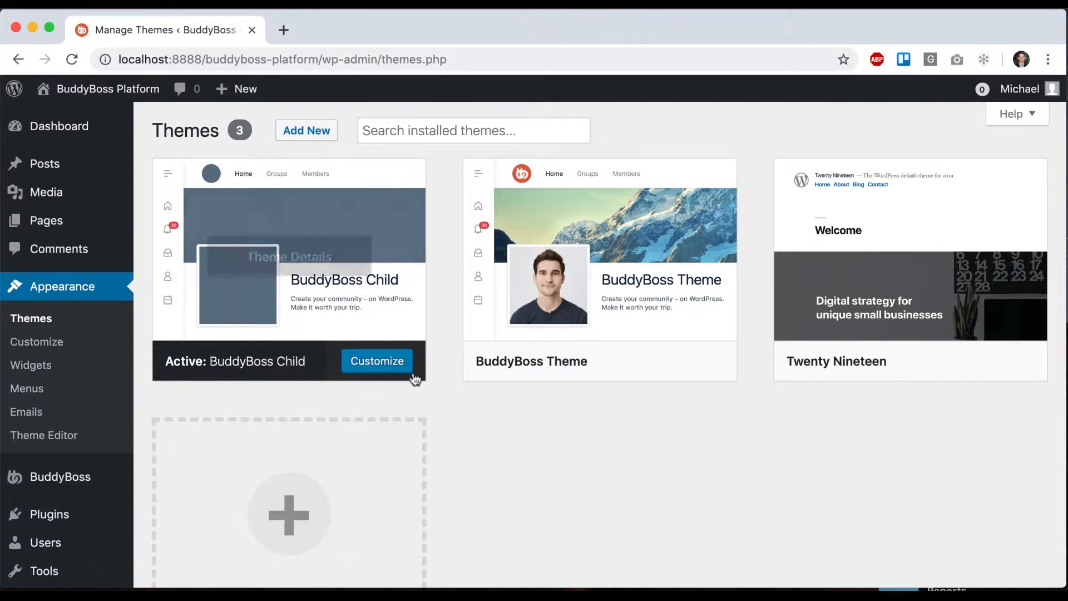
mouse_move(575, 252)
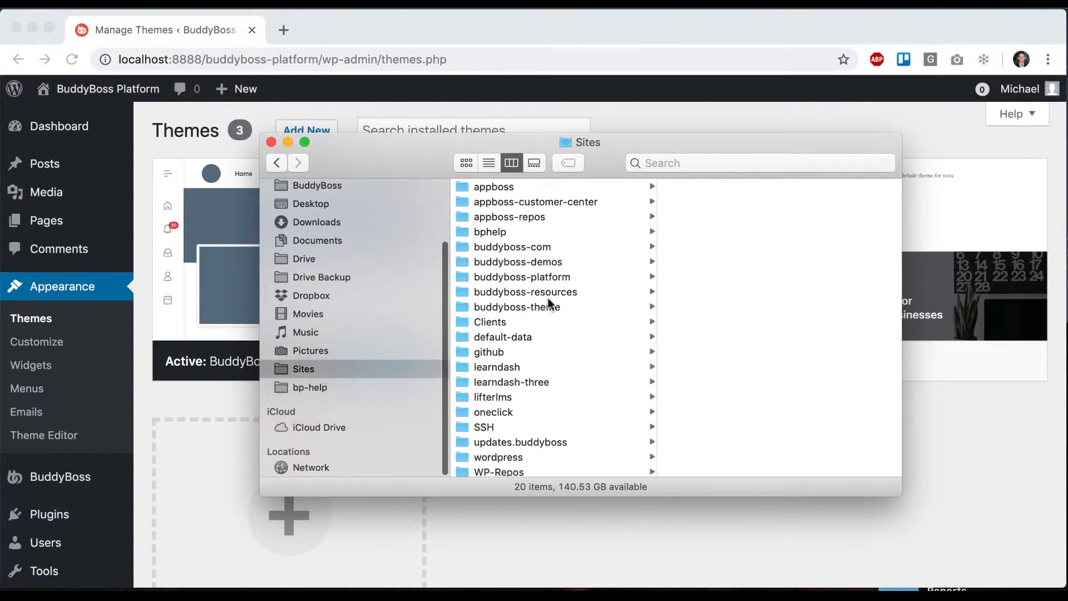
Navigate Finder through buddyboss-platform and wp-content to themes > buddyboss-theme-child.
left_click(523, 277)
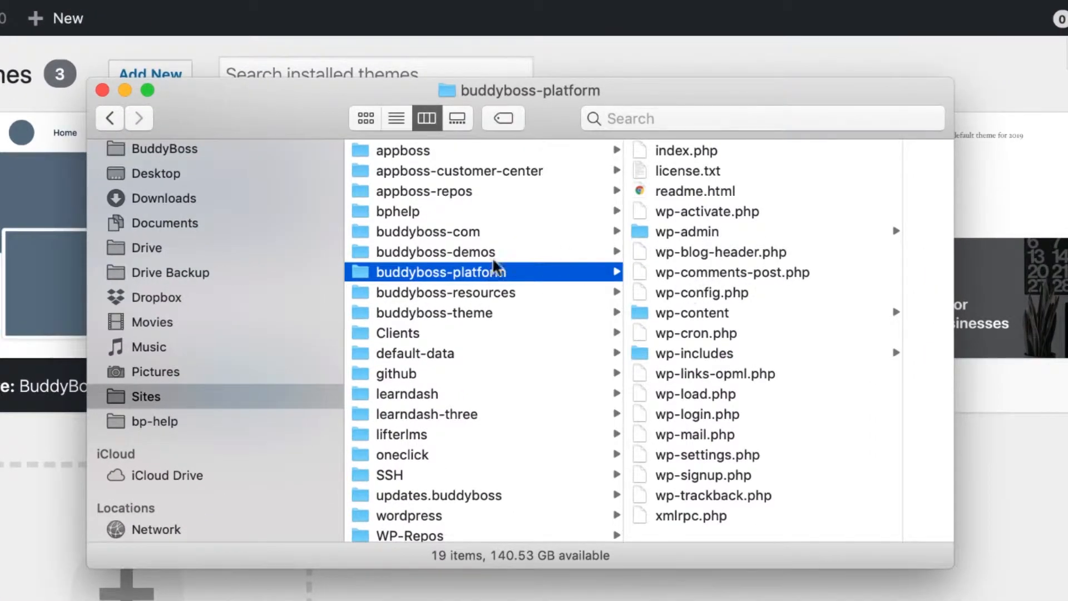
mouse_move(640, 229)
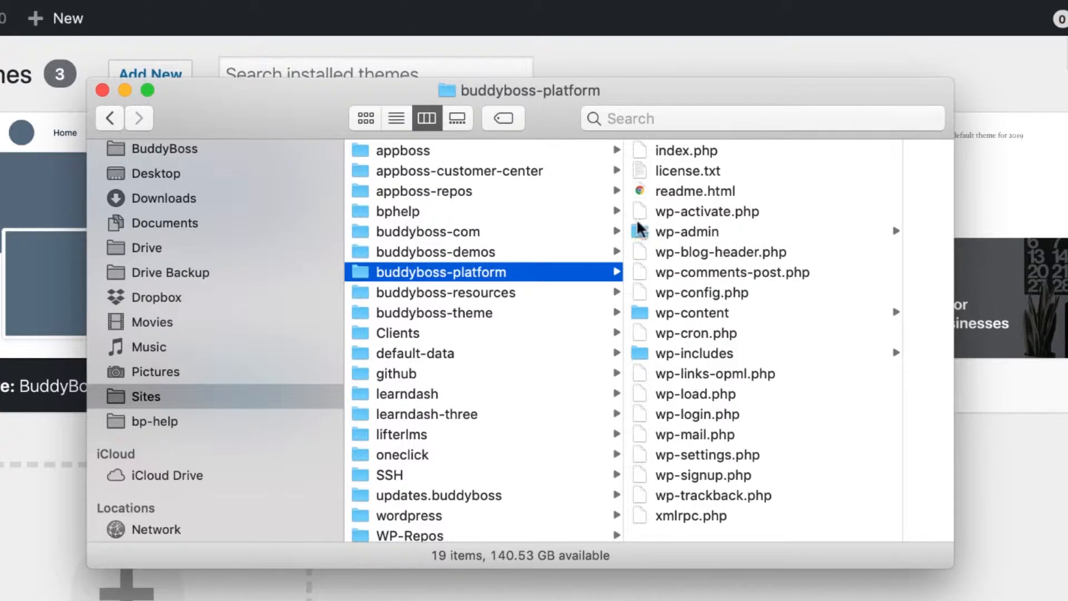
left_click(691, 312)
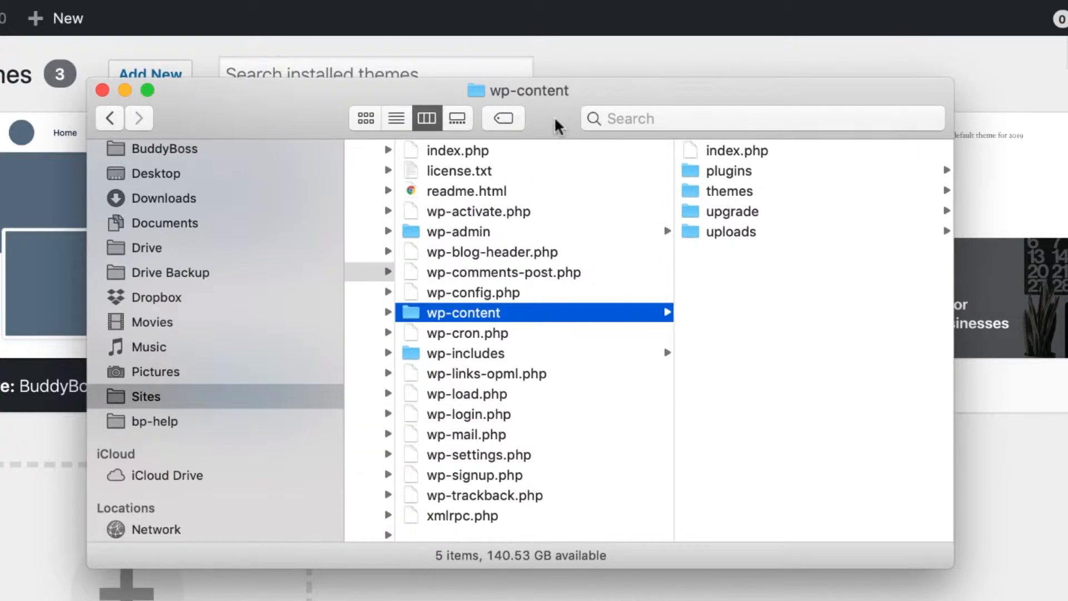
mouse_move(557, 126)
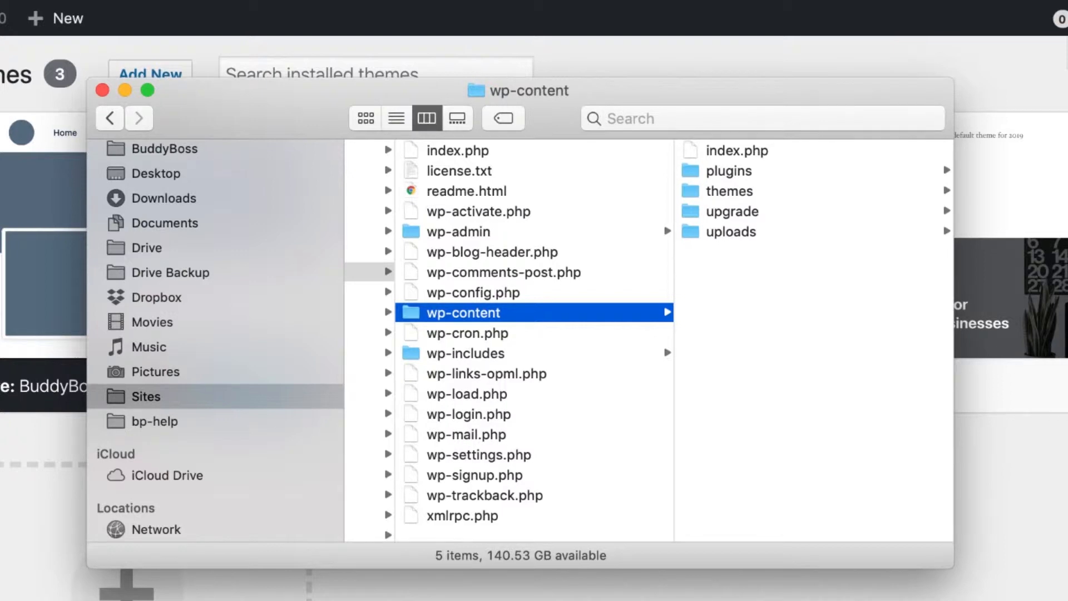
mouse_move(283, 109)
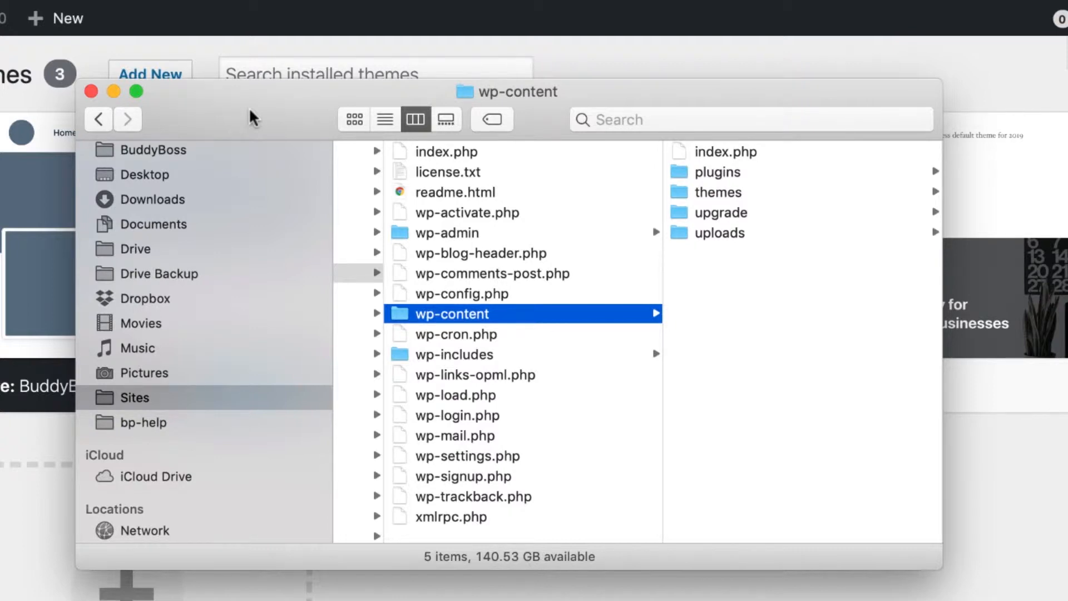
left_click(695, 209)
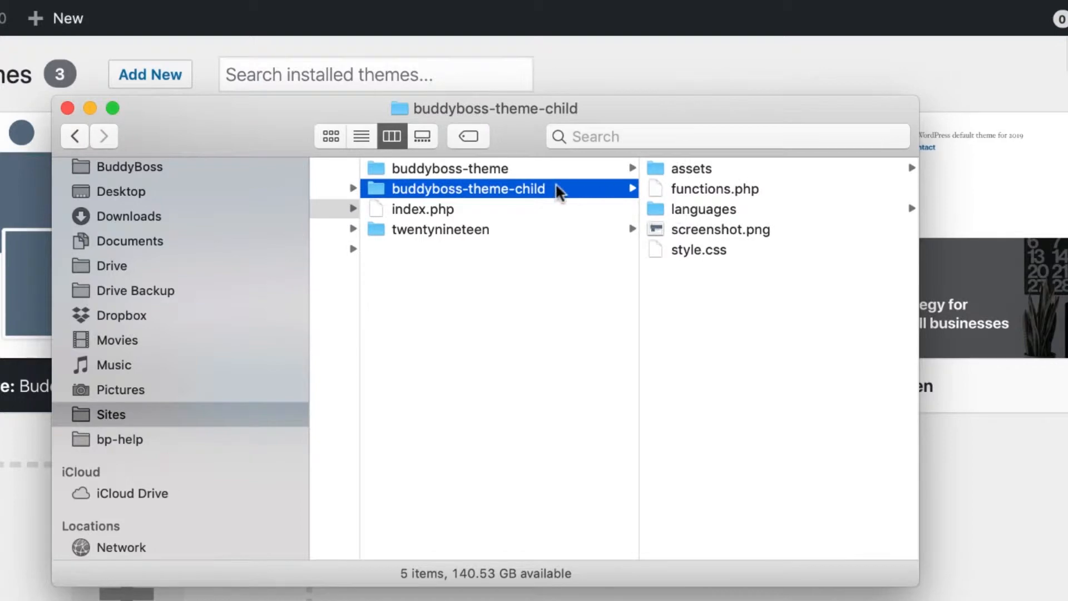
mouse_move(724, 179)
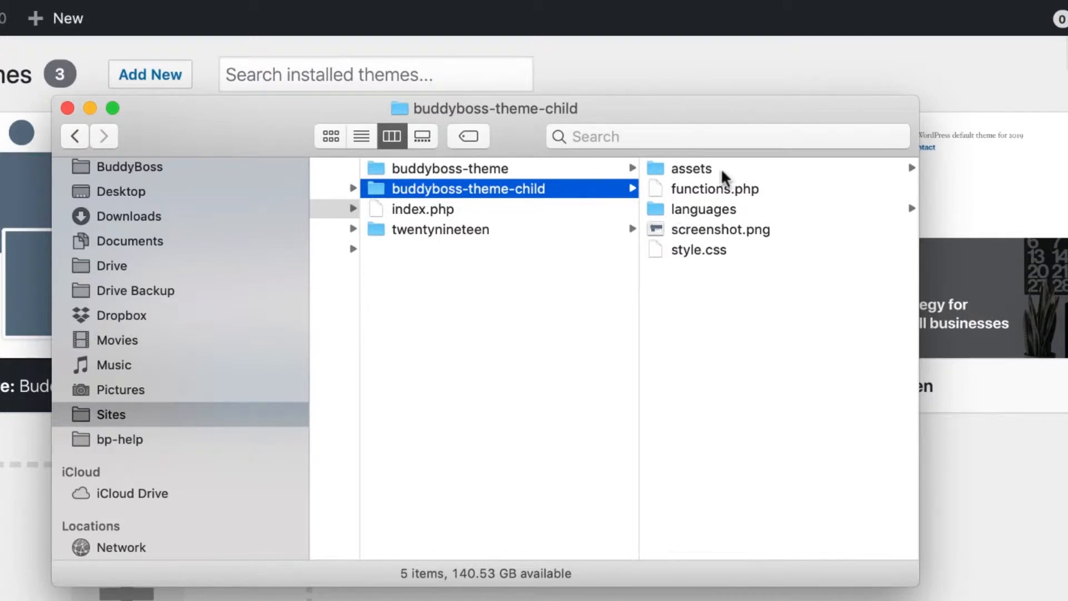
mouse_move(712, 173)
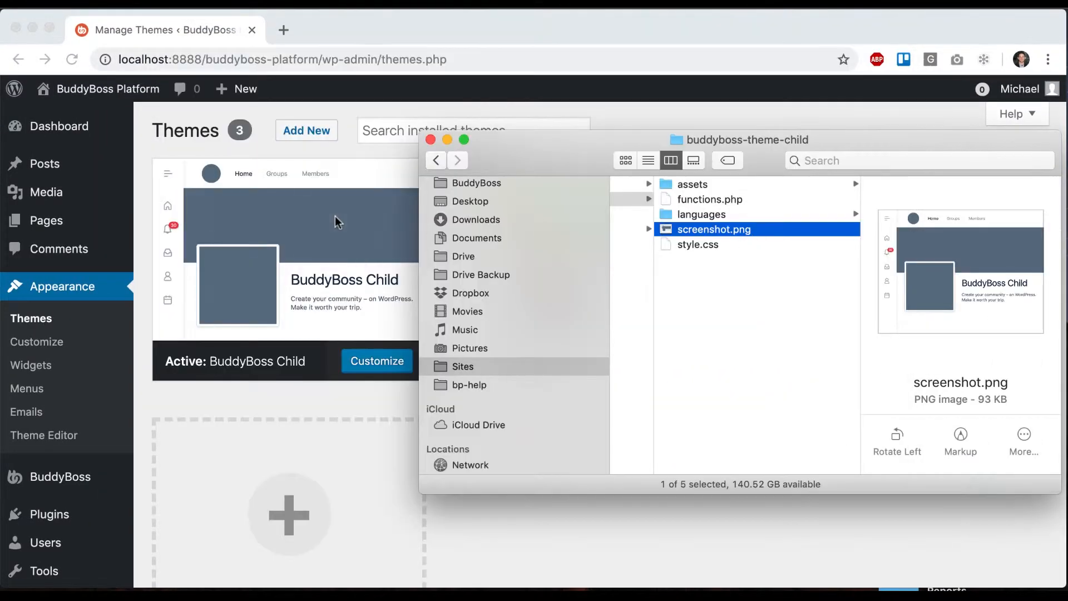
mouse_move(770, 218)
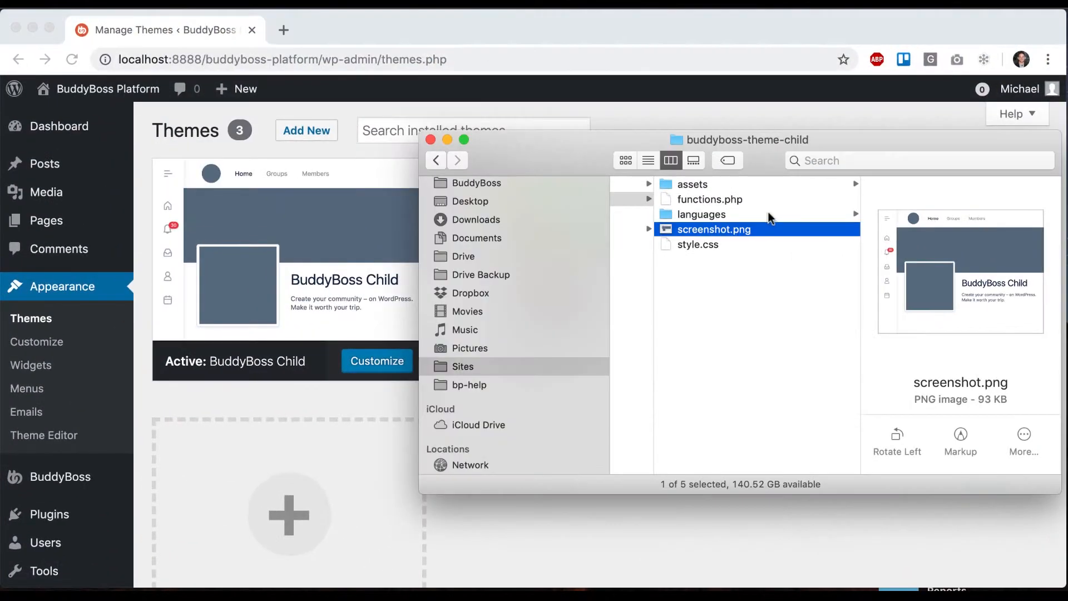
mouse_move(695, 225)
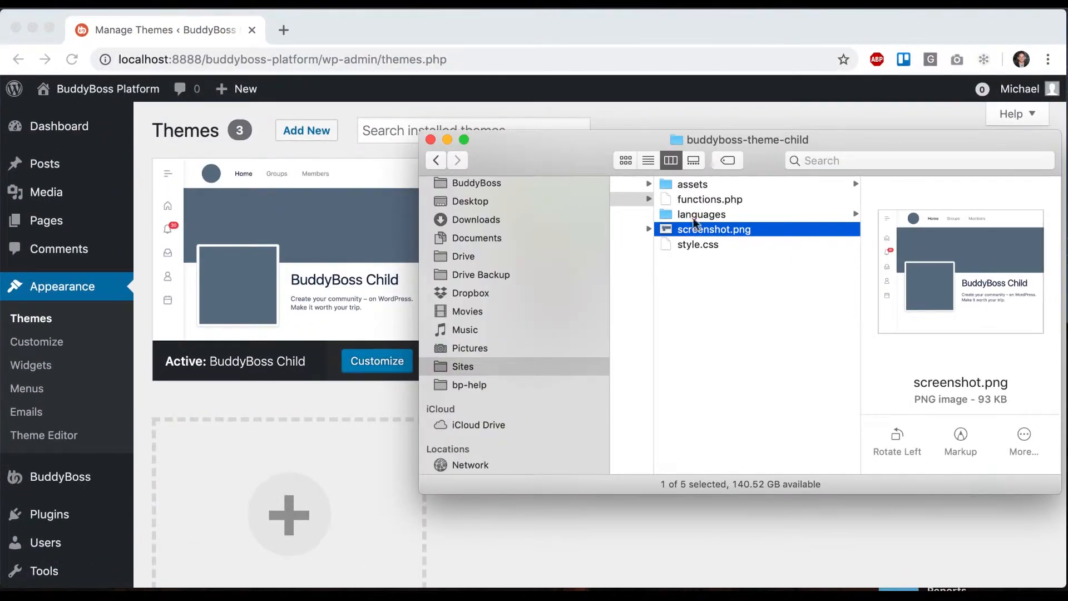
mouse_move(305, 207)
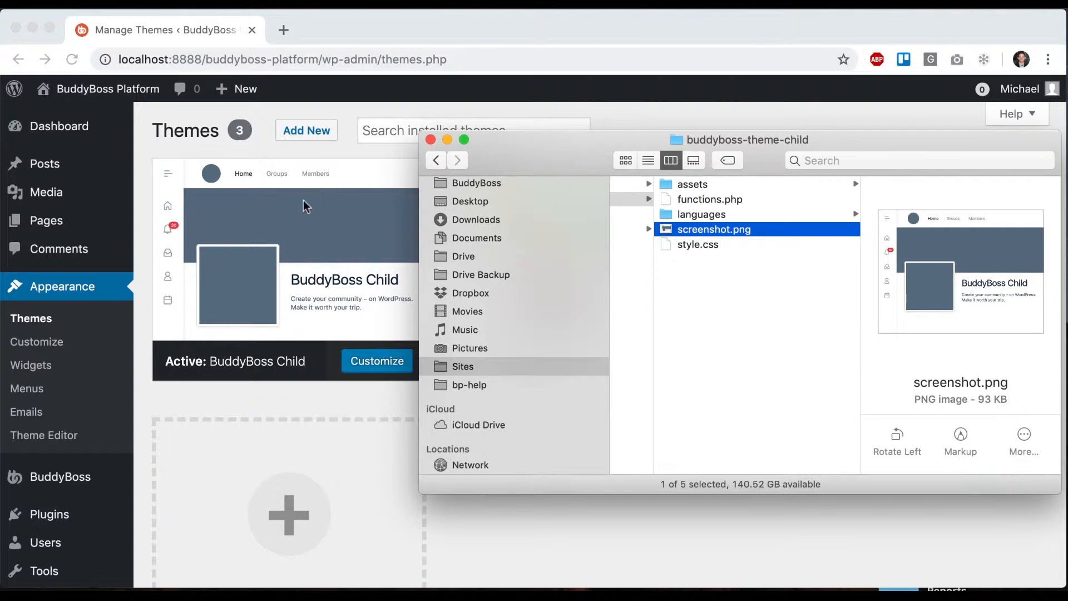
mouse_move(706, 203)
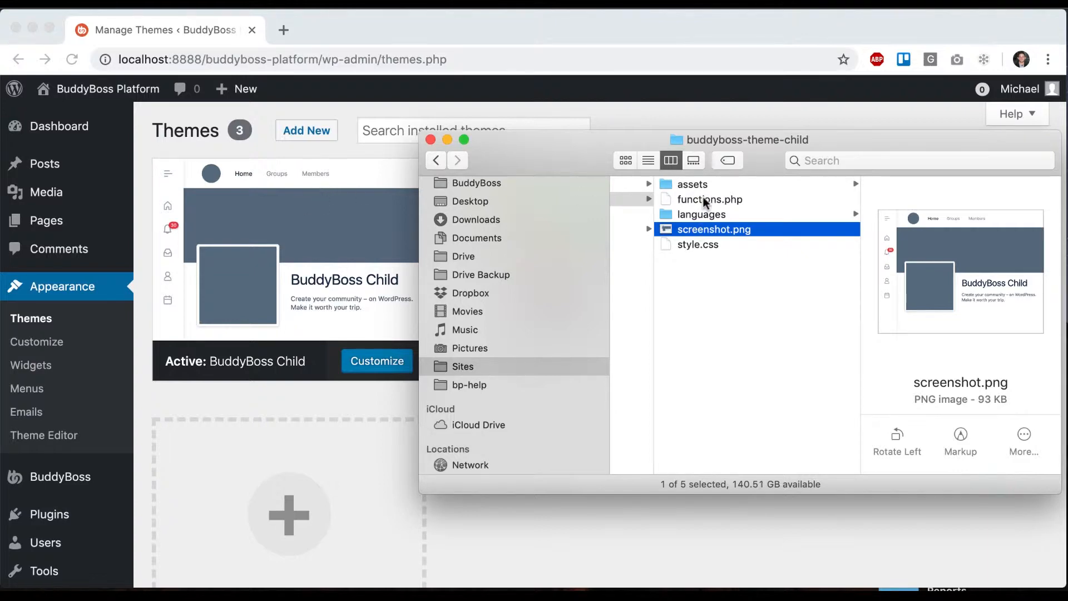
Open buddyboss-theme-child's functions.php in Sublime Text.
double_click(710, 200)
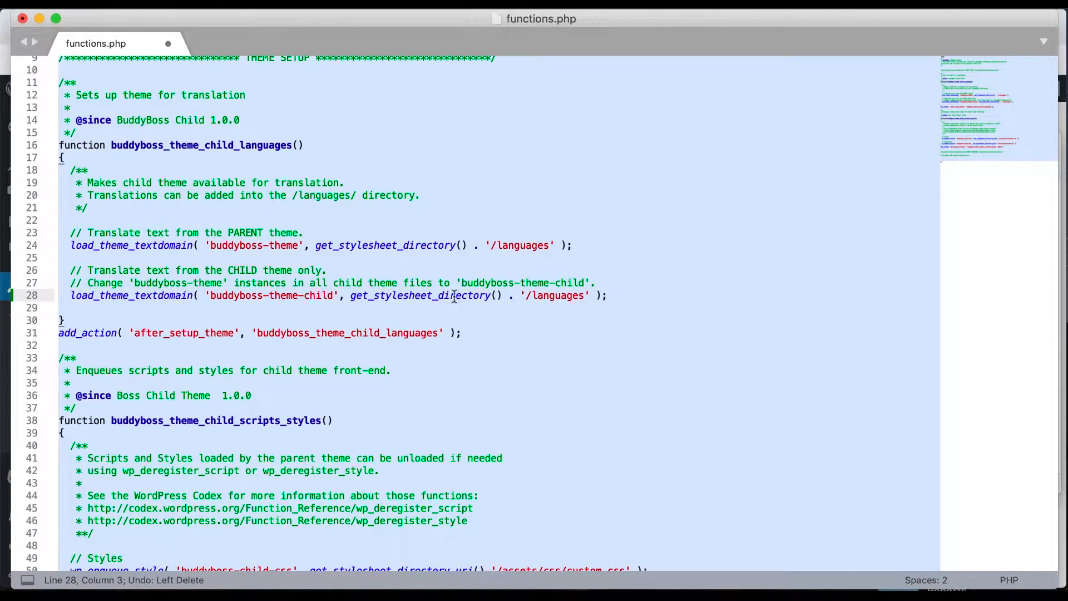
Comment out the translation line with //, and review the custom.css and custom.js enqueue paths.
type("//")
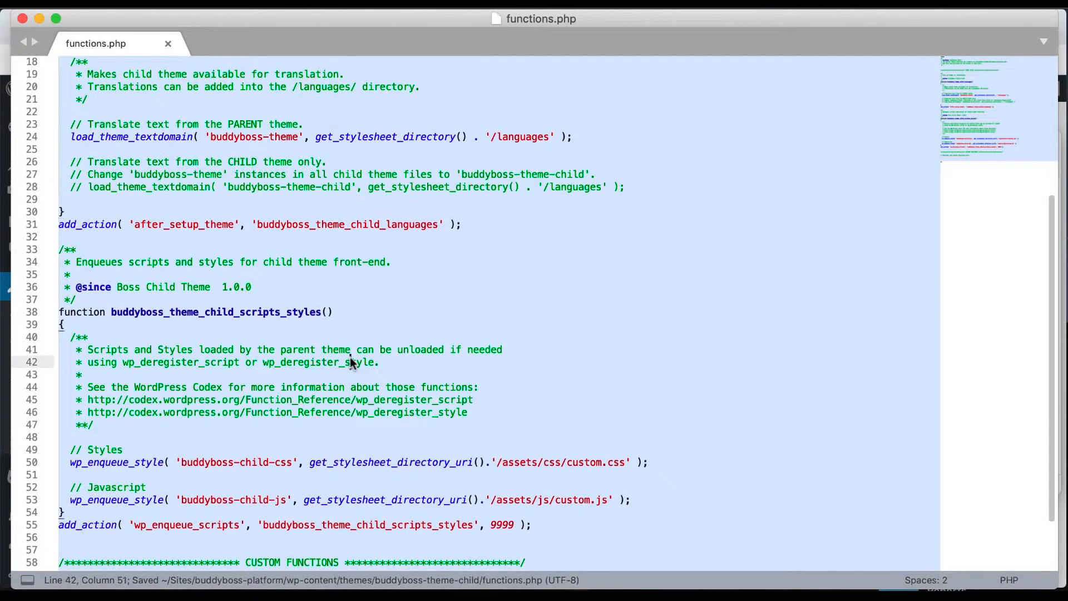
double_click(217, 239)
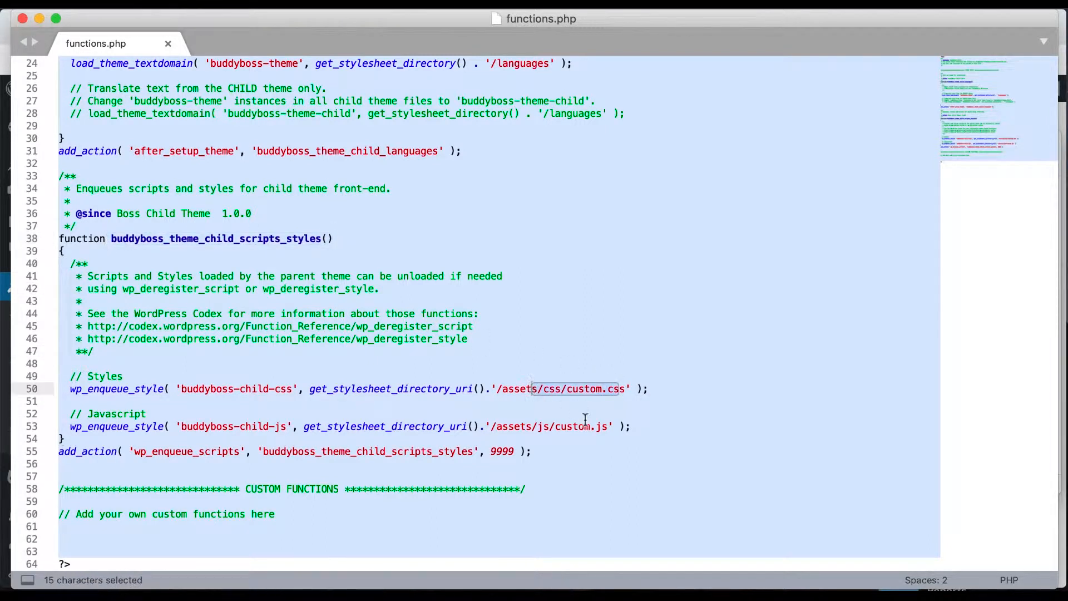
double_click(580, 426)
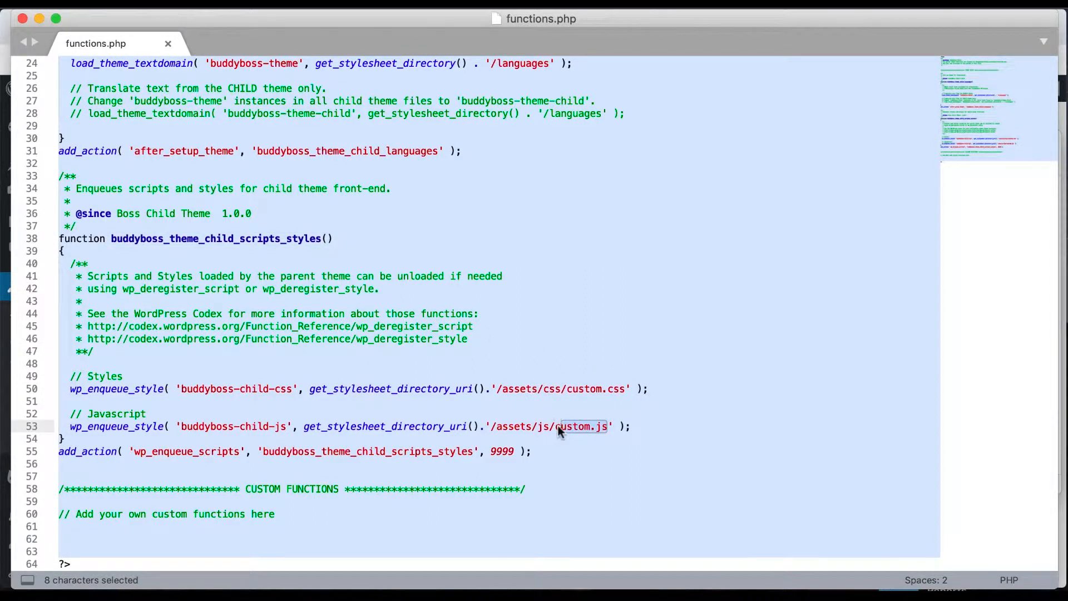
left_click(613, 388)
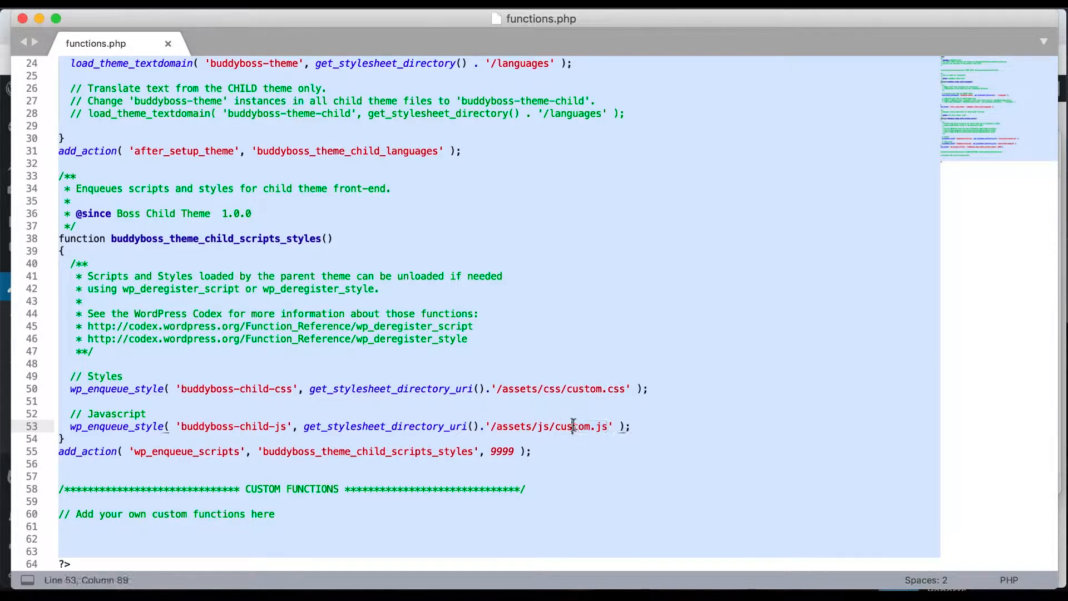
triple_click(167, 514)
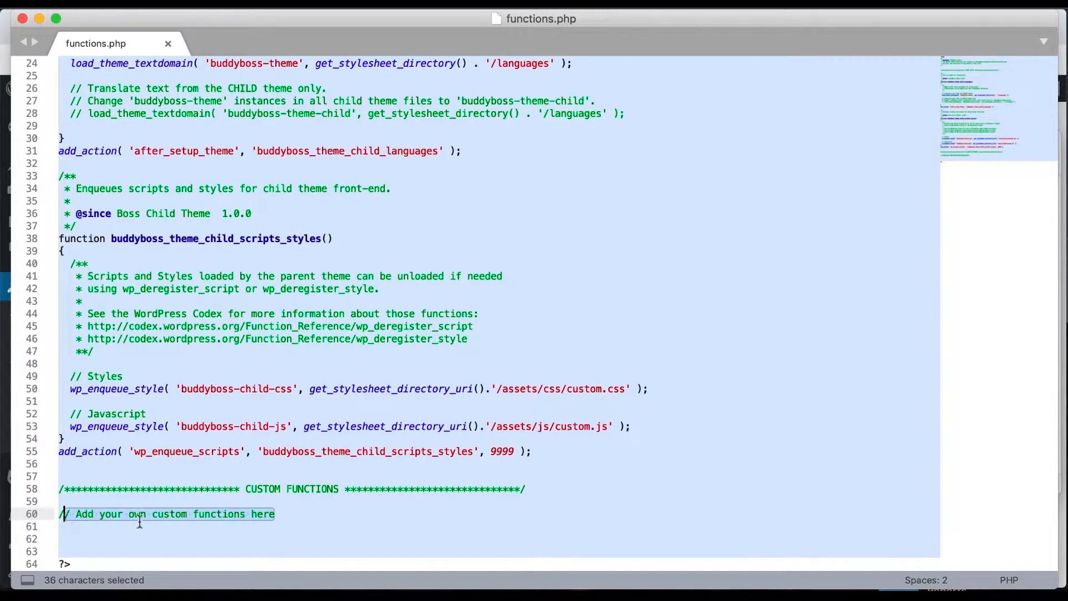
type("d")
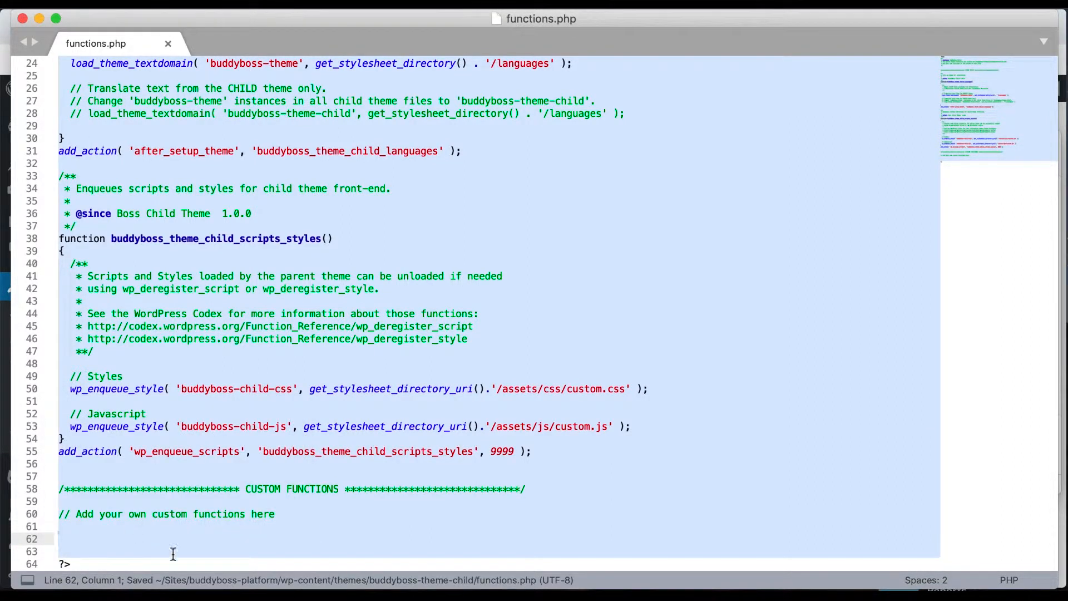
mouse_move(113, 534)
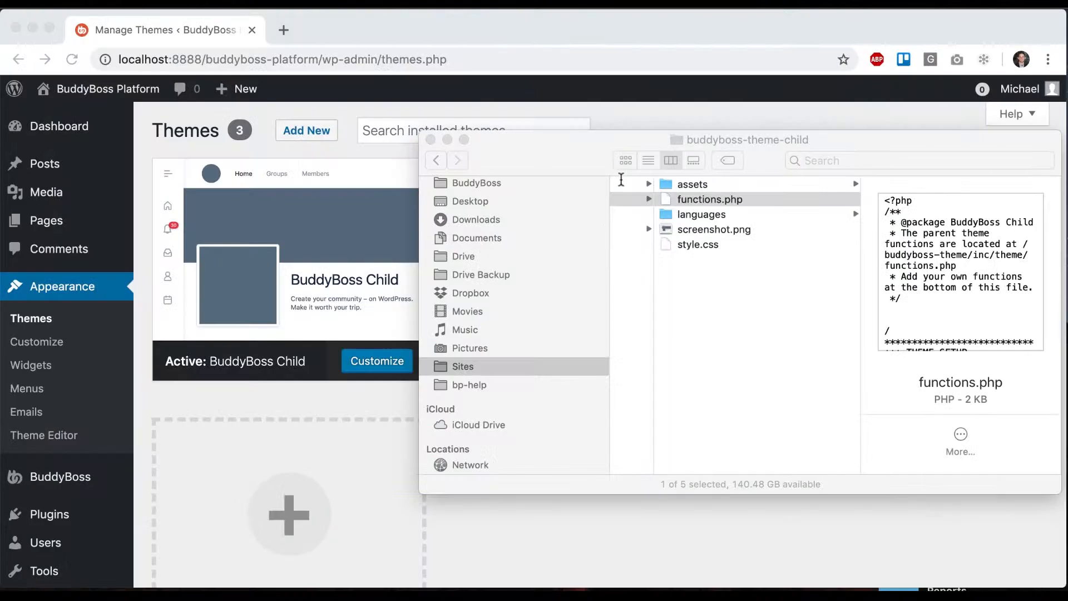
Add body { background-color: red !important; } to assets/css/custom.css.
left_click(692, 184)
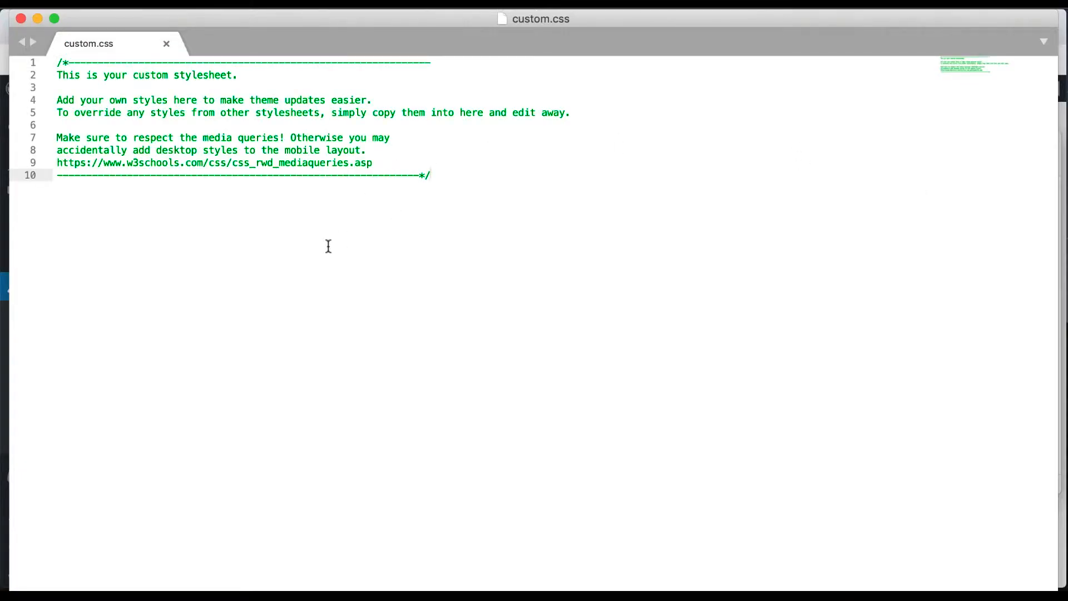
mouse_move(205, 205)
type("body {")
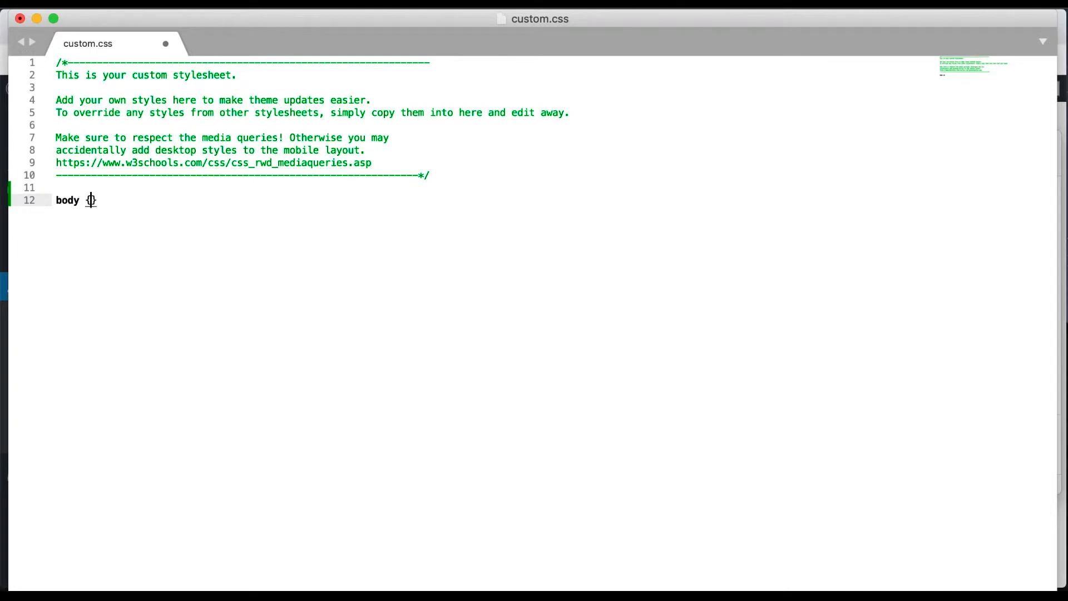
type("backfe")
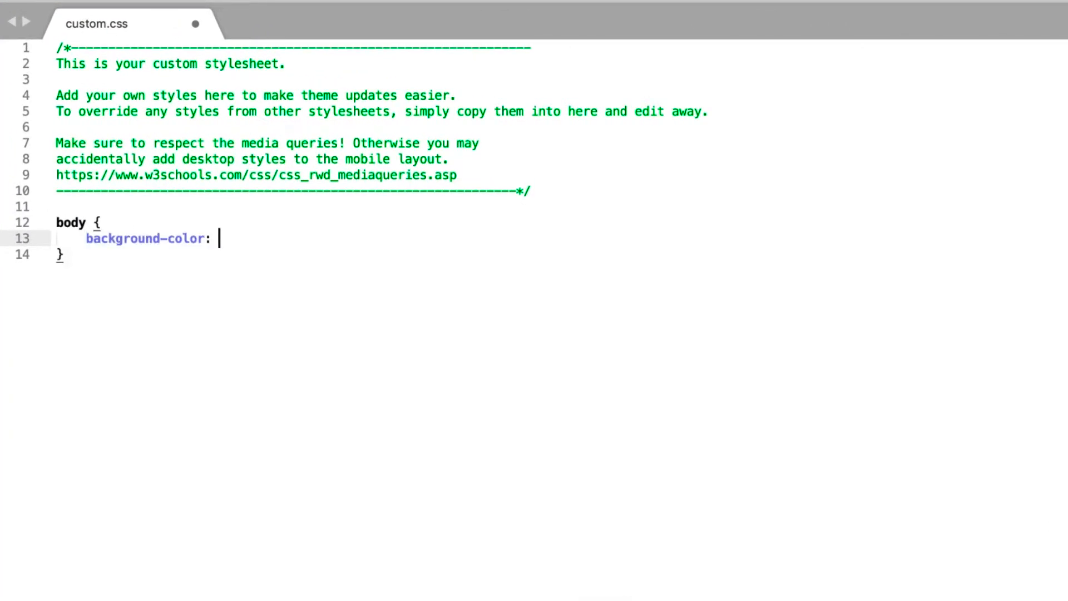
type("red !importa")
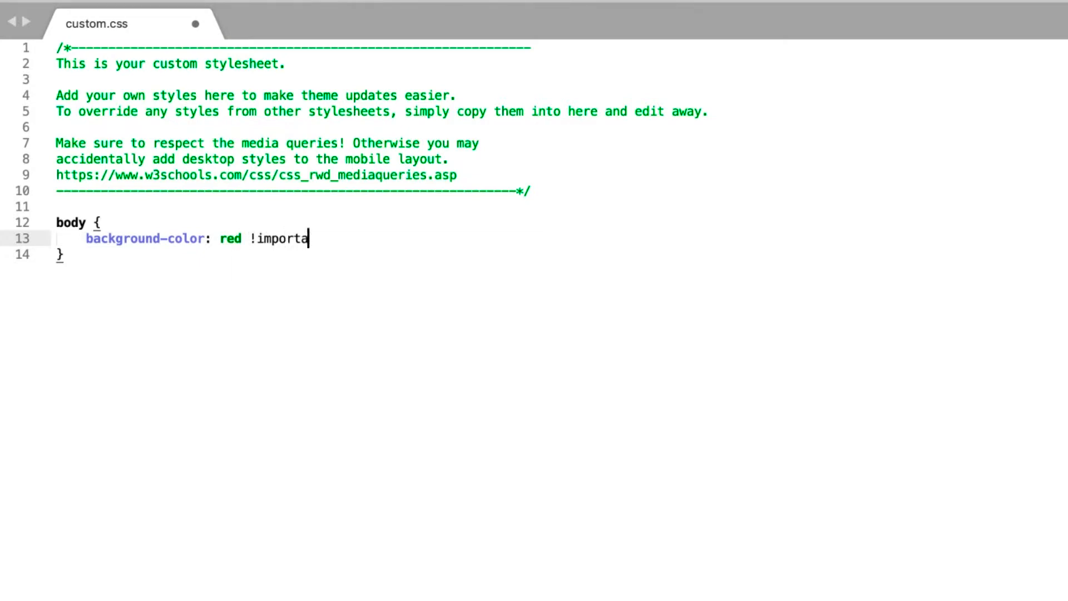
type("nt;")
type("cl")
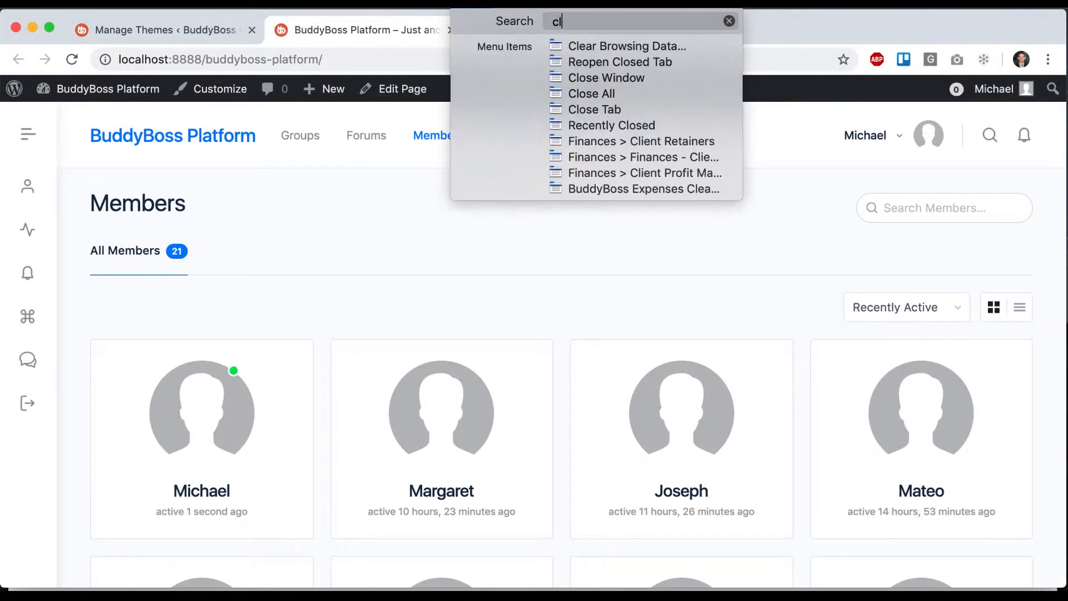
Clear Chrome's cached images and files, then reload the Members page.
left_click(626, 45)
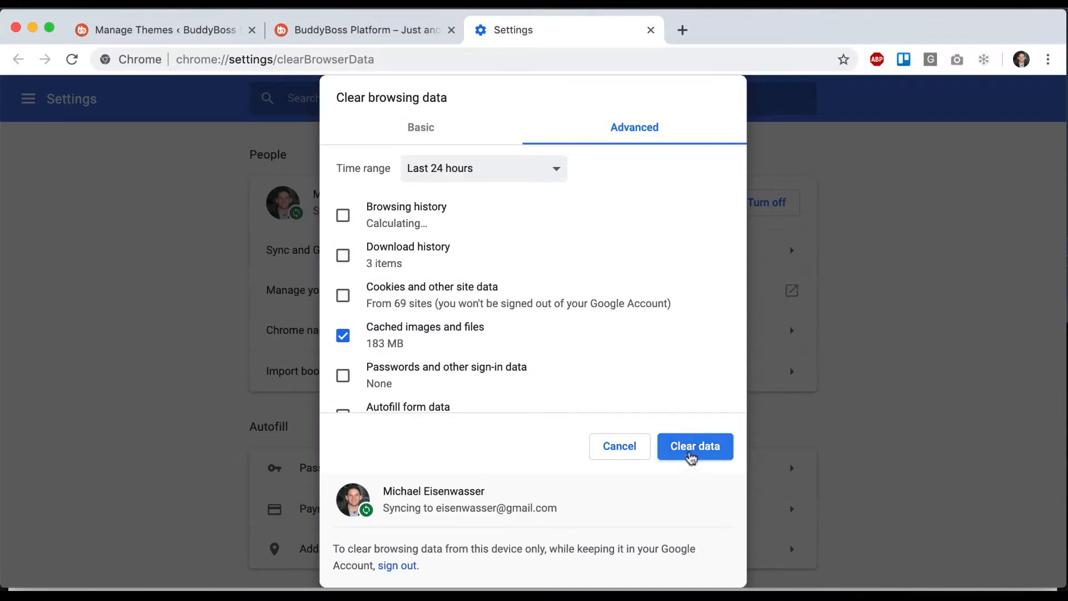
left_click(695, 447)
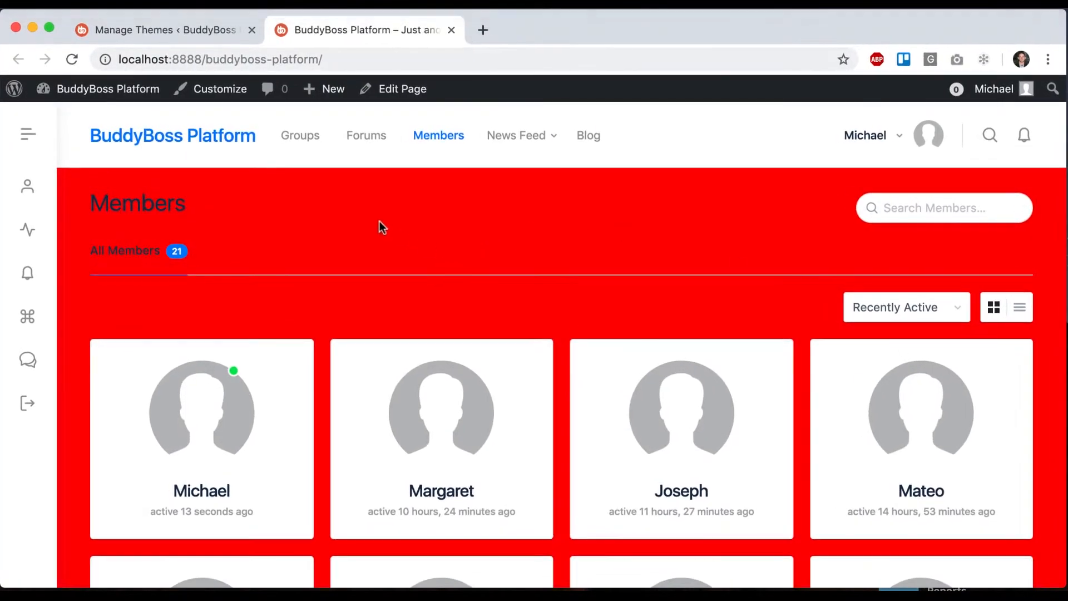
scroll("down", 3)
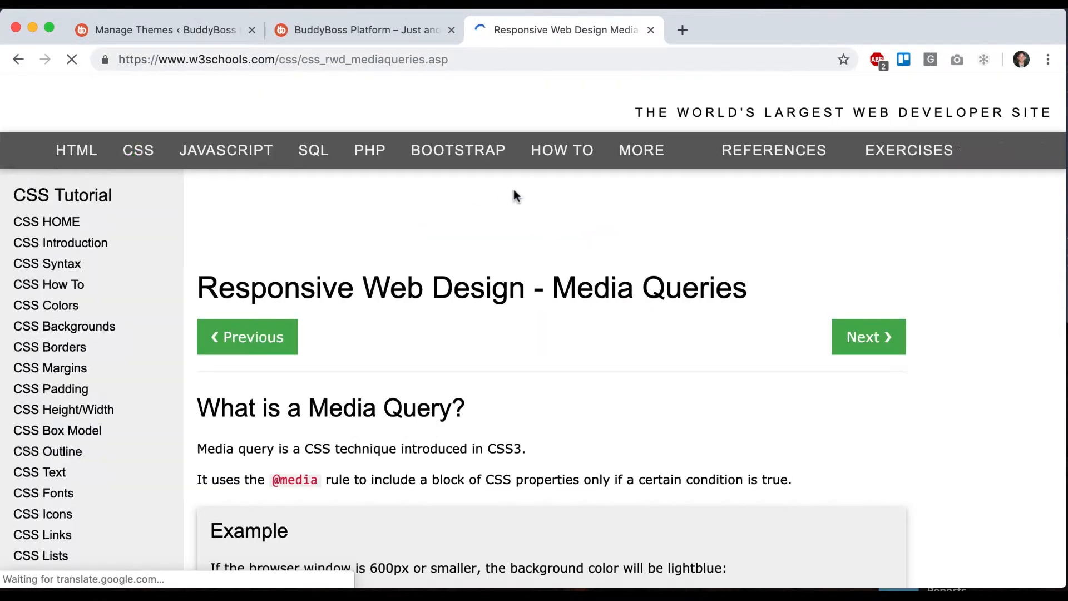
Skim the w3schools media queries guide, return to the site tab, and show the child theme's assets folder.
scroll("down", 3)
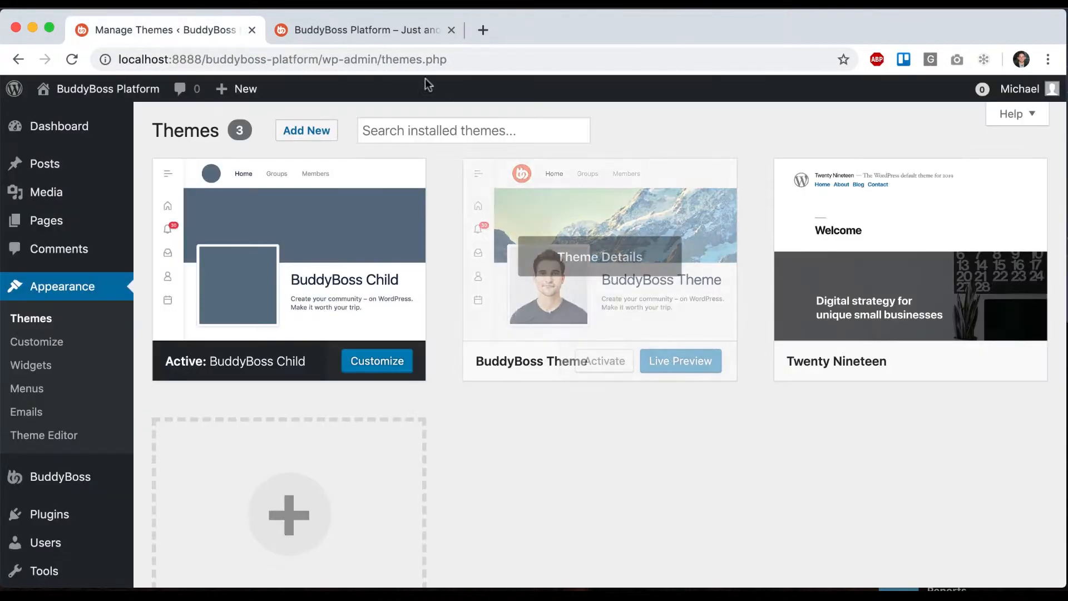
left_click(361, 30)
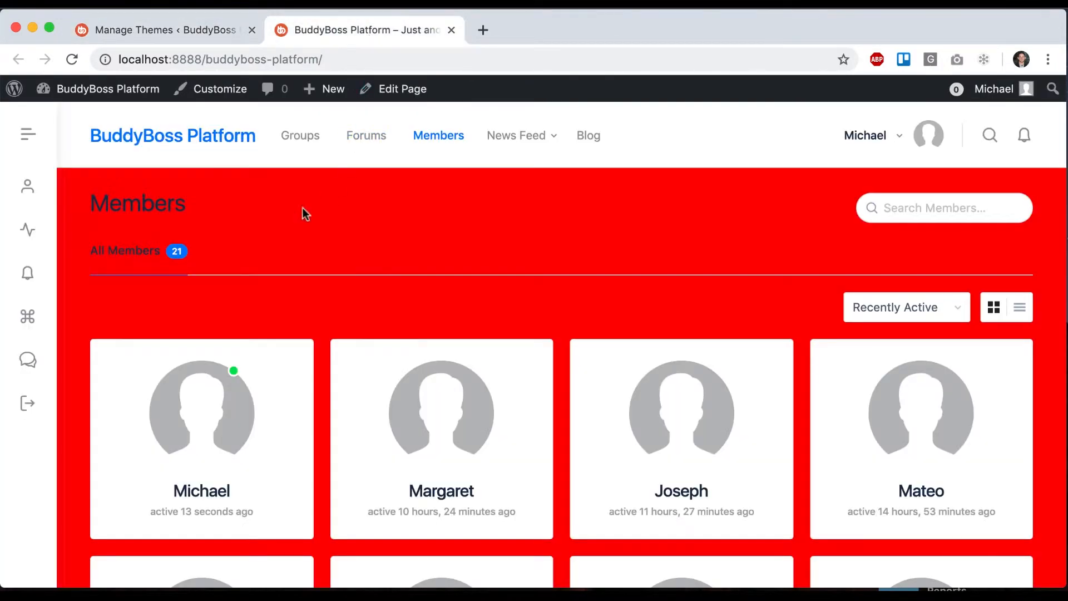
mouse_move(687, 229)
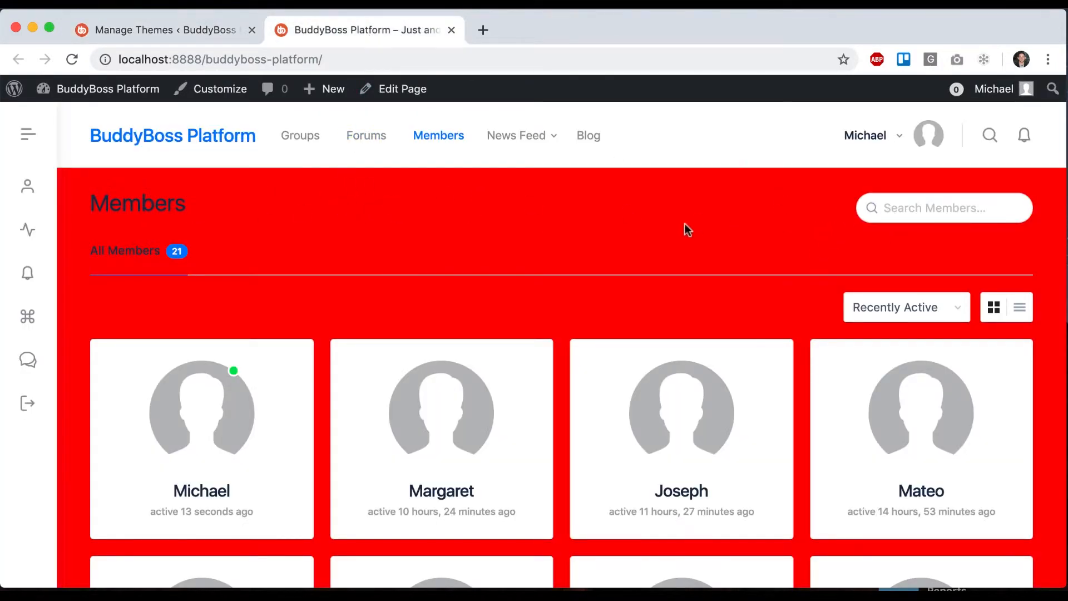
mouse_move(423, 228)
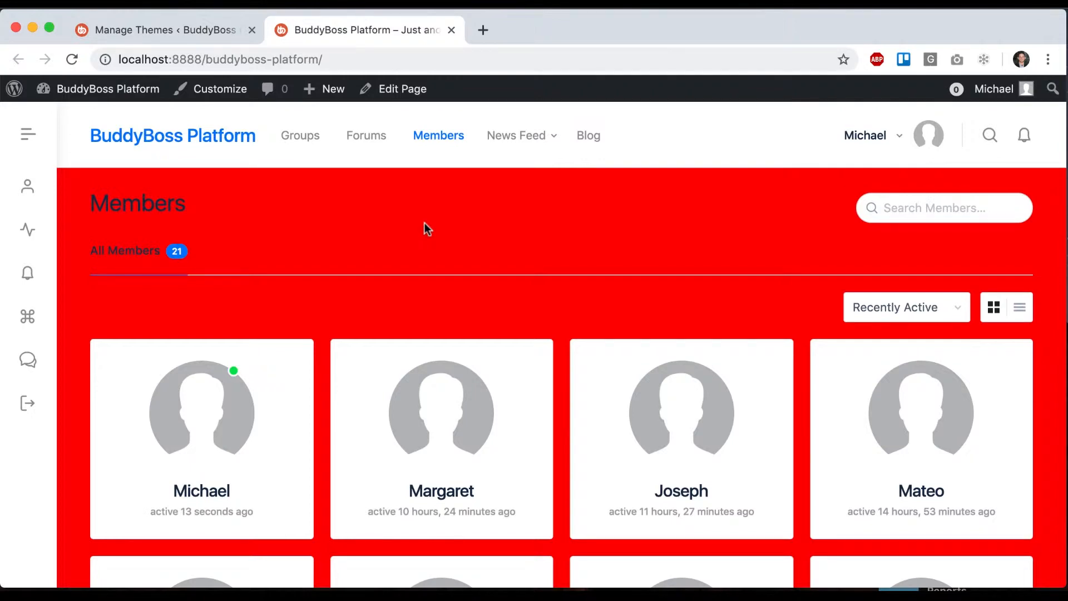
mouse_move(28, 186)
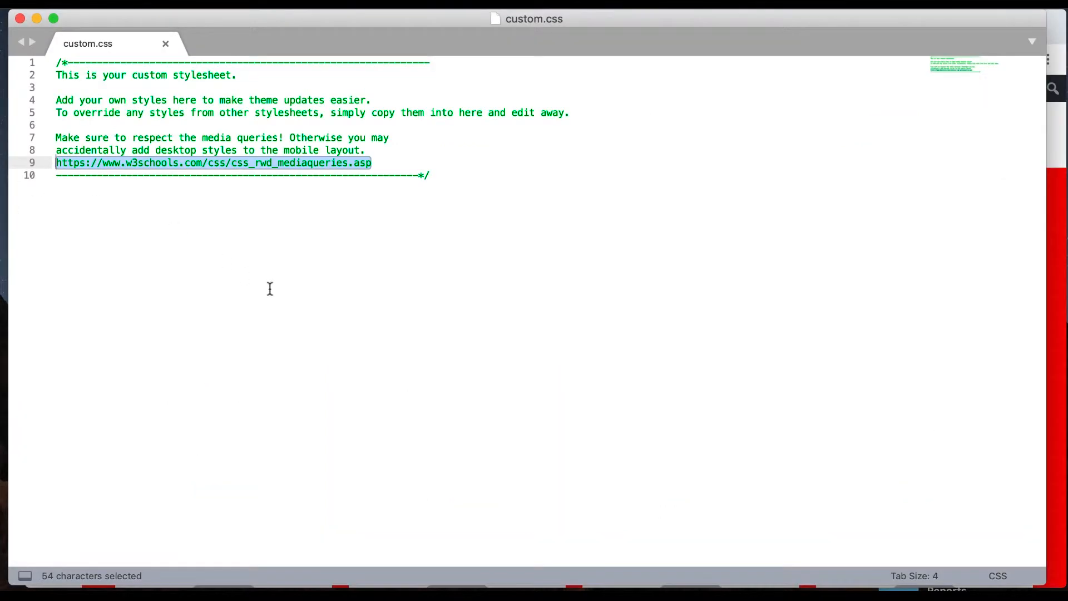
left_click(389, 29)
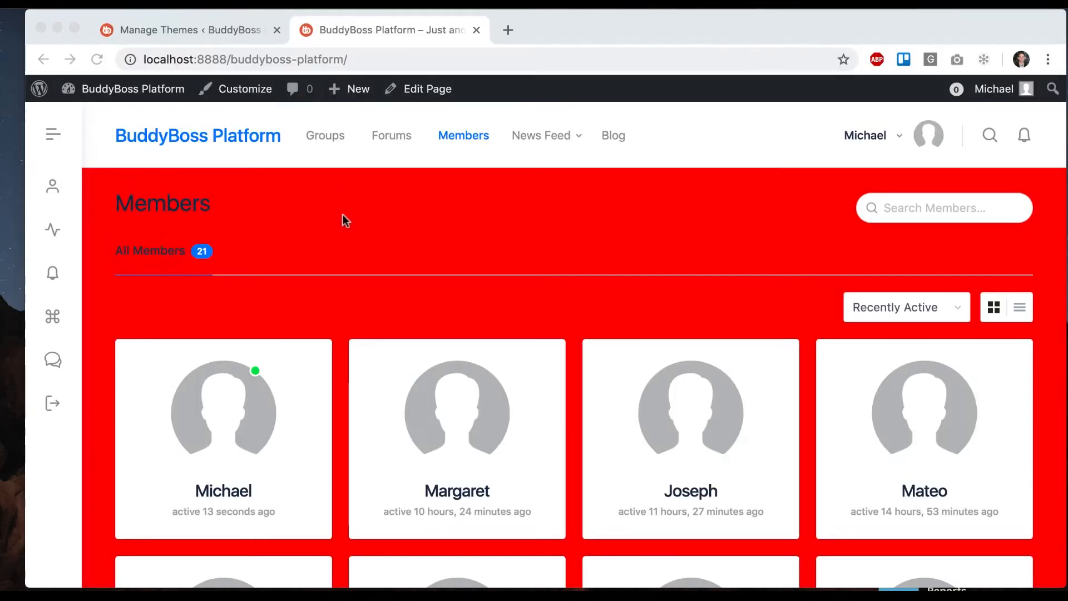
left_click(97, 60)
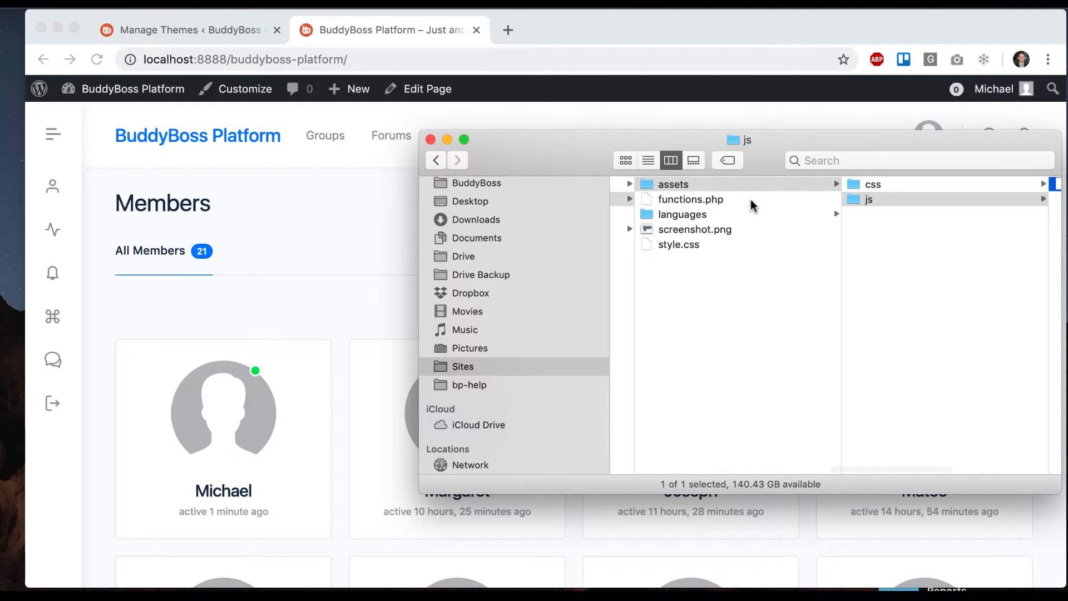
Reopen functions.php and try duplicating the custom.css enqueue line under the handle 'mysheet'.
double_click(689, 199)
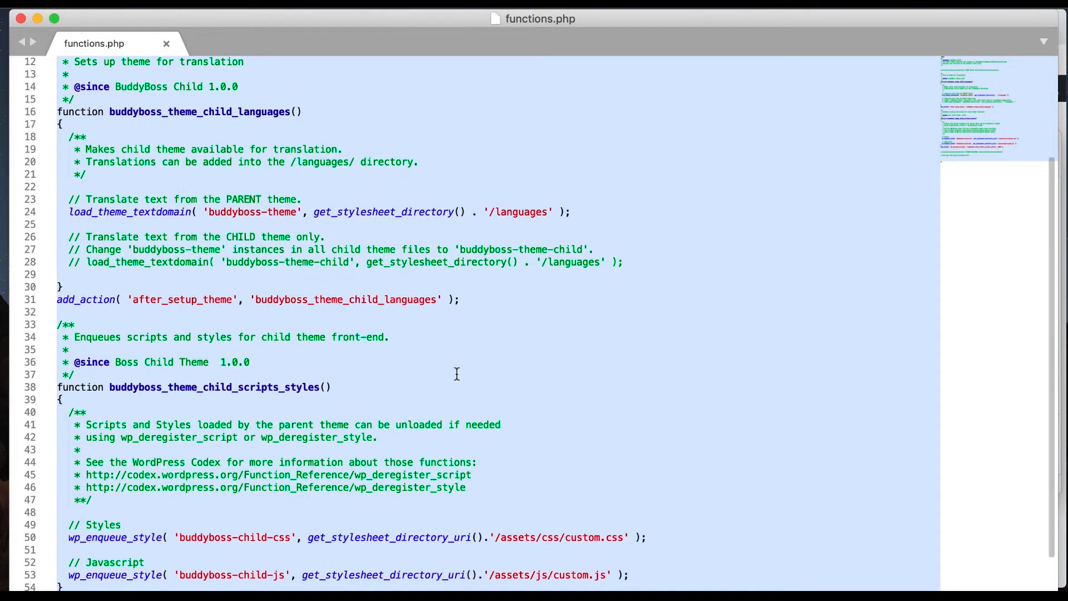
scroll("down", 3)
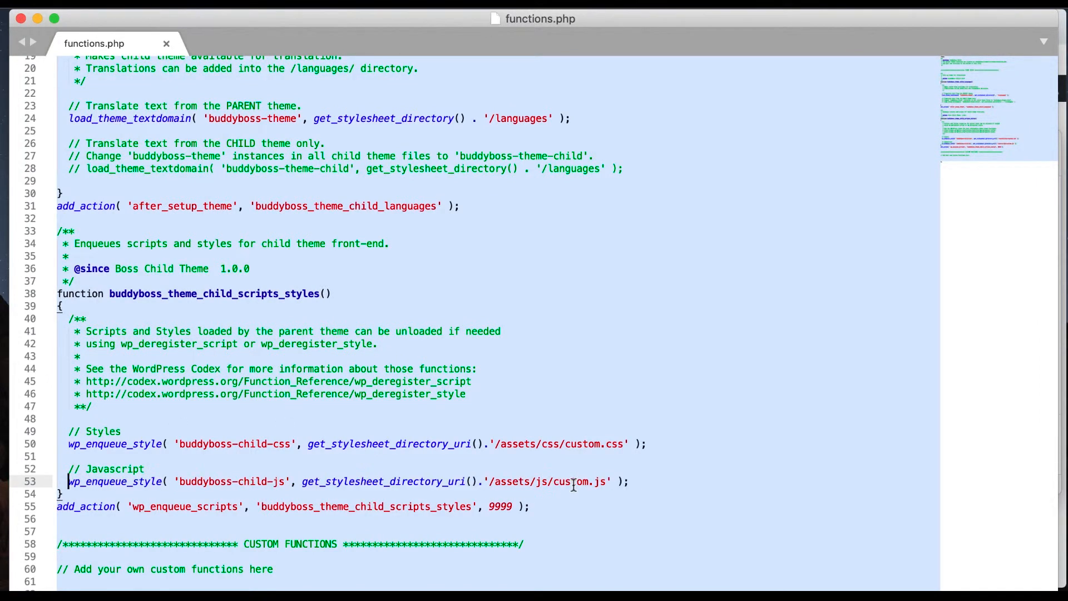
left_click(85, 444)
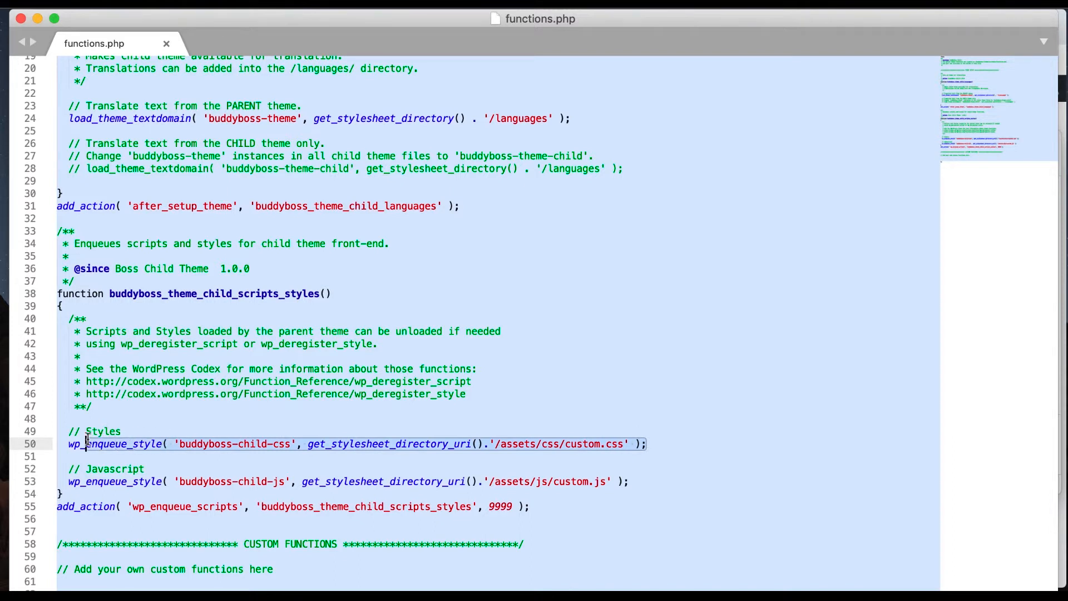
key("return")
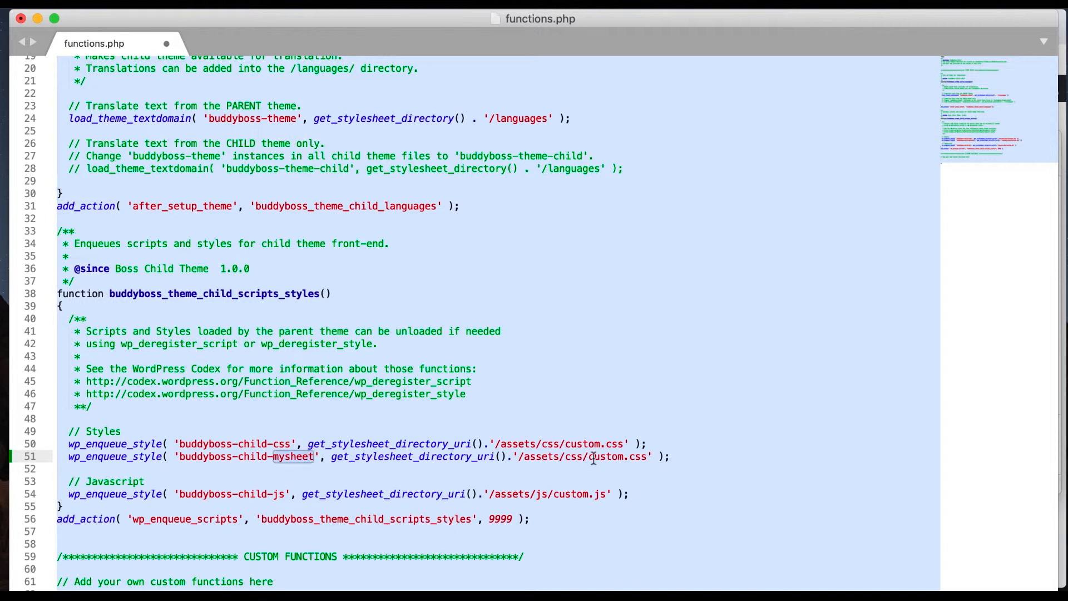
type("mysheet")
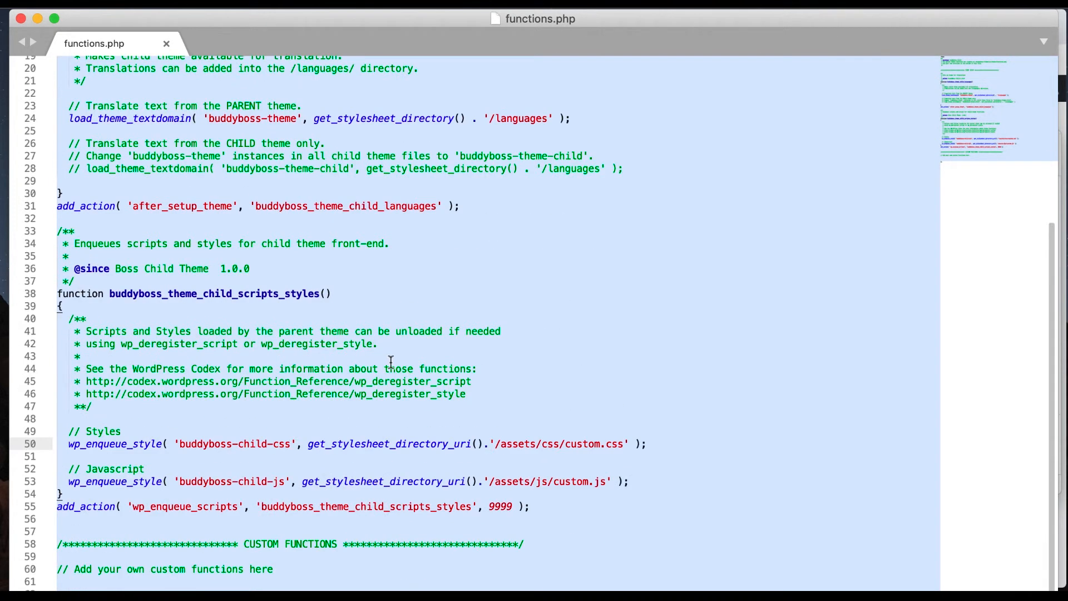
mouse_move(542, 303)
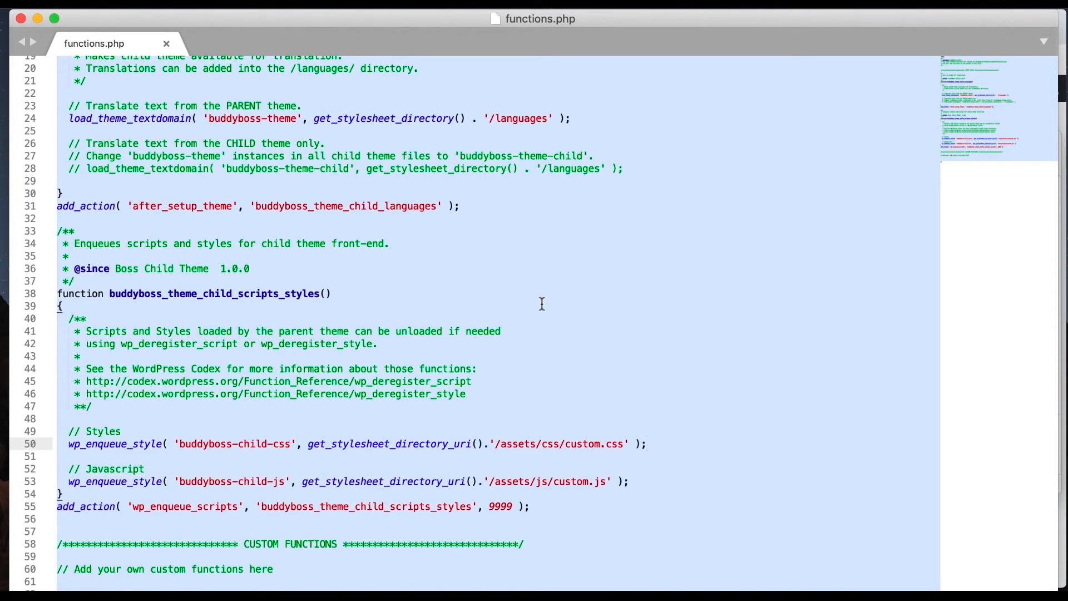